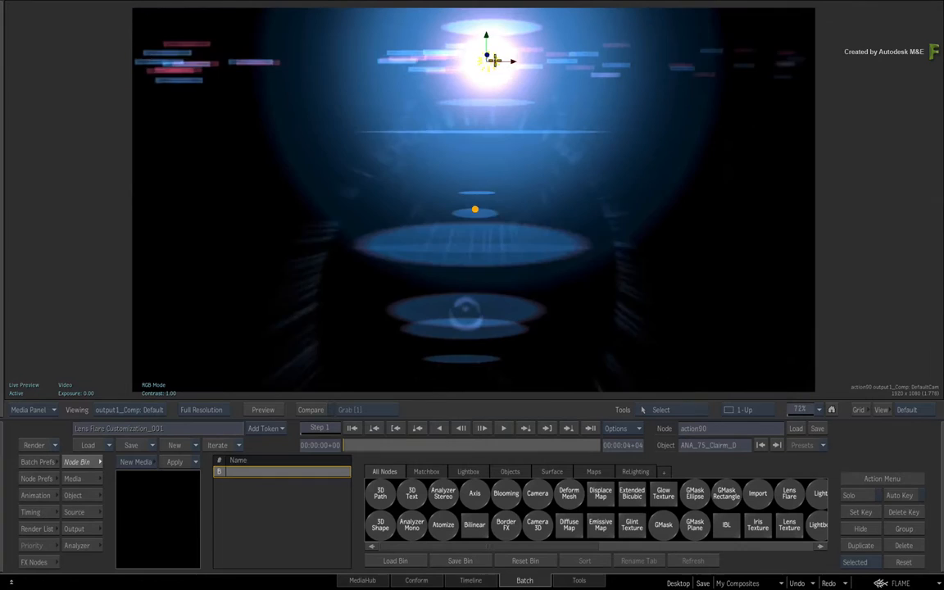
Drag the light right, then back toward the upper left, to preview the flare.
drag(487, 59, 664, 252)
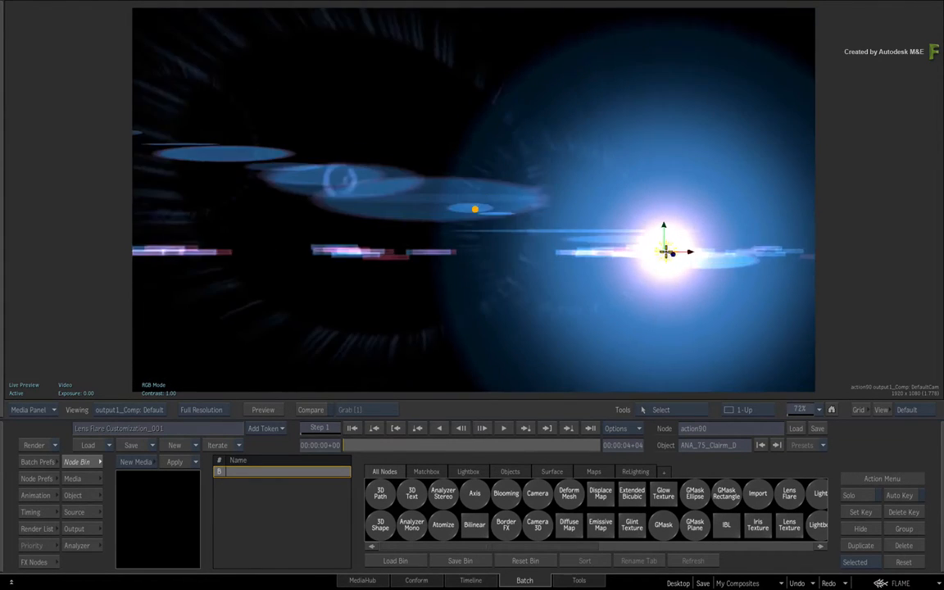
drag(664, 250, 286, 115)
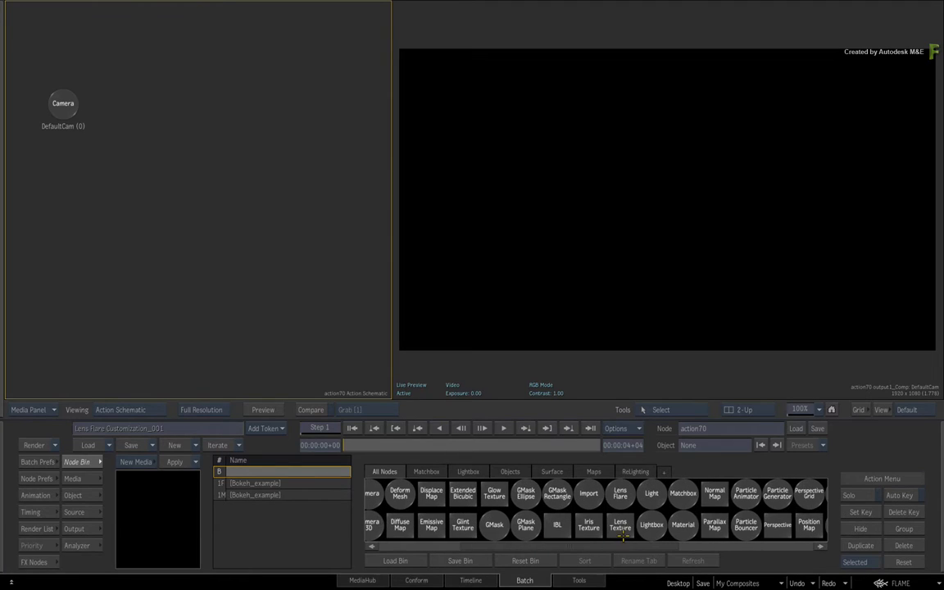
Add a Light node to the empty scene and position it in the schematic.
click(651, 492)
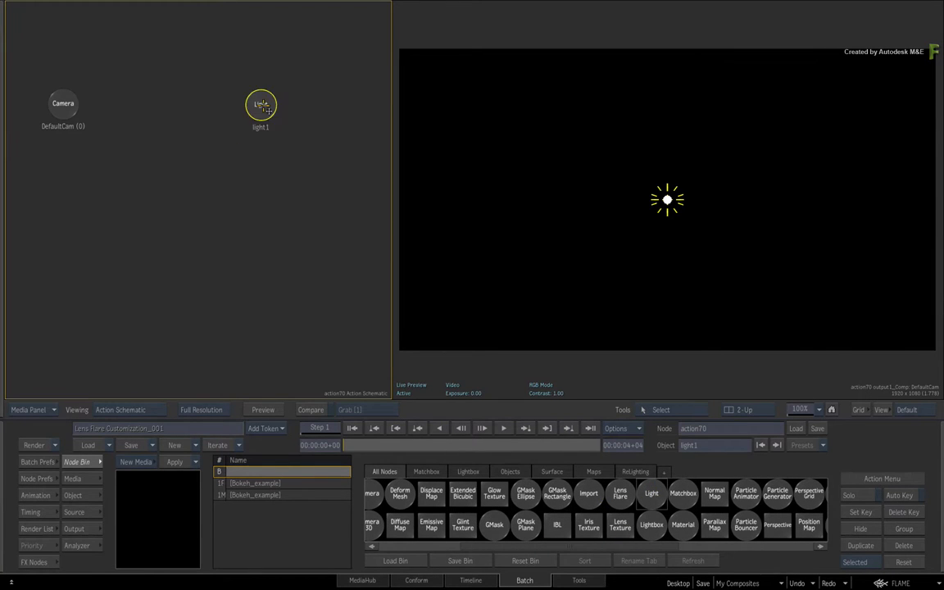
drag(260, 105, 230, 133)
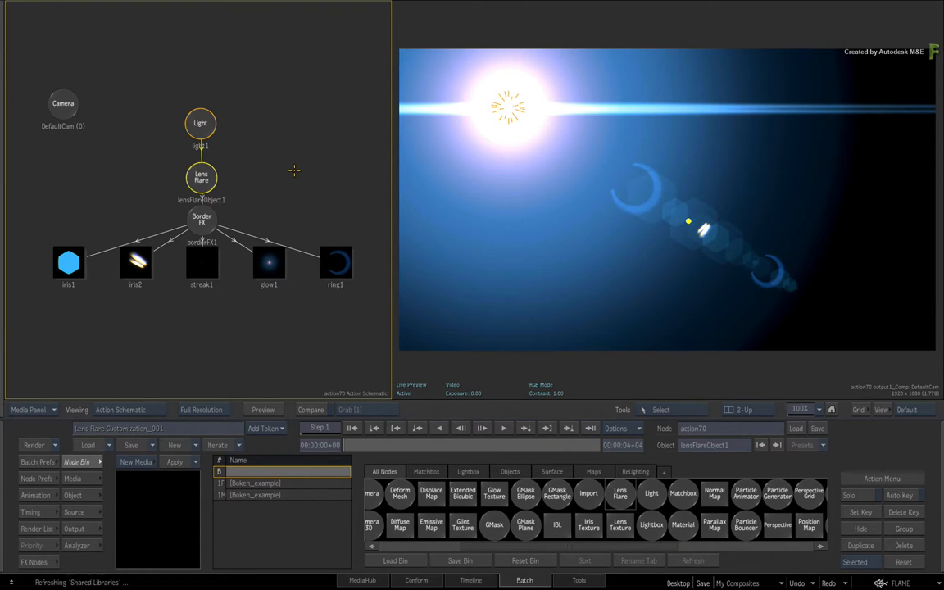
mouse_move(288, 176)
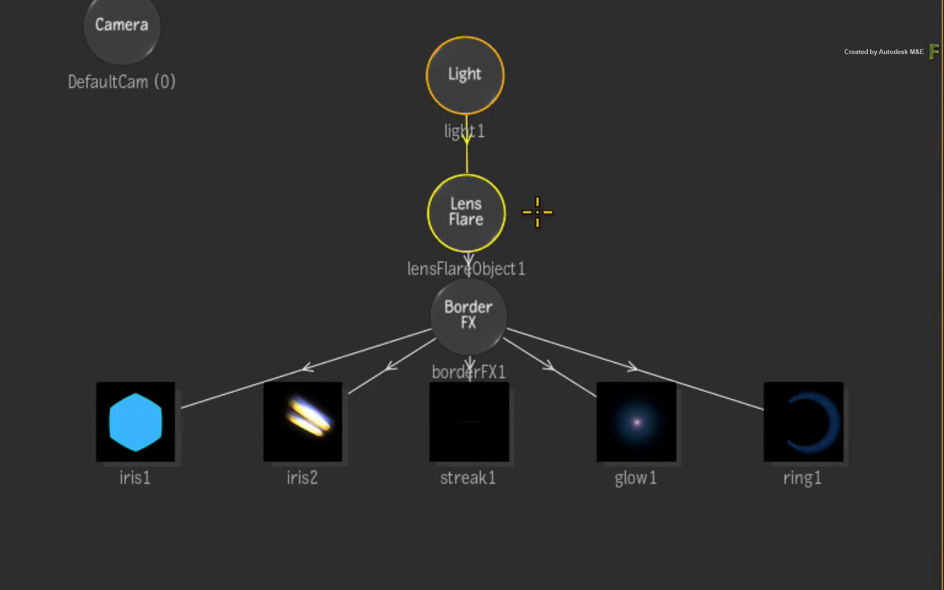
mouse_move(538, 219)
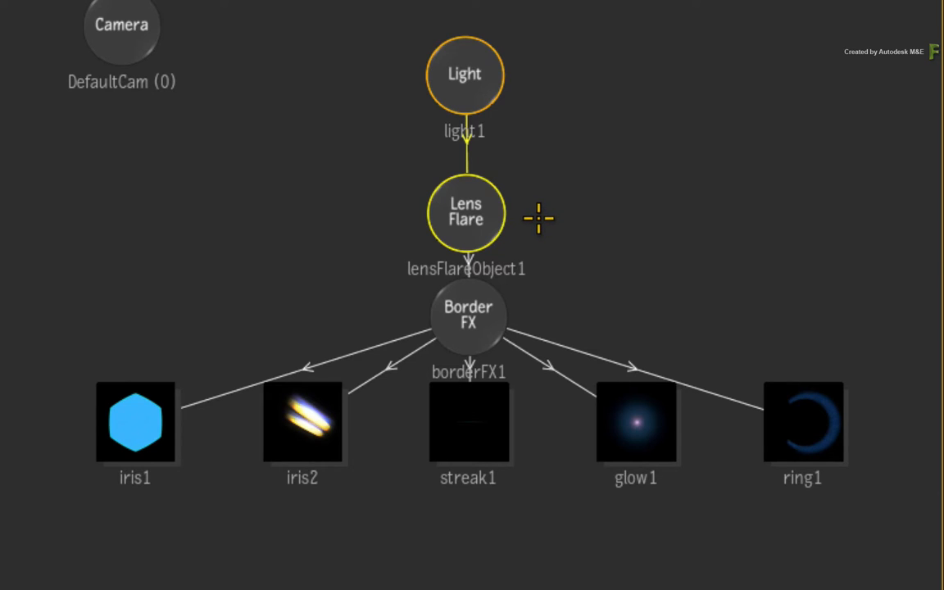
Open the Lens Flare settings and drag the light into the upper left of the frame.
double_click(465, 213)
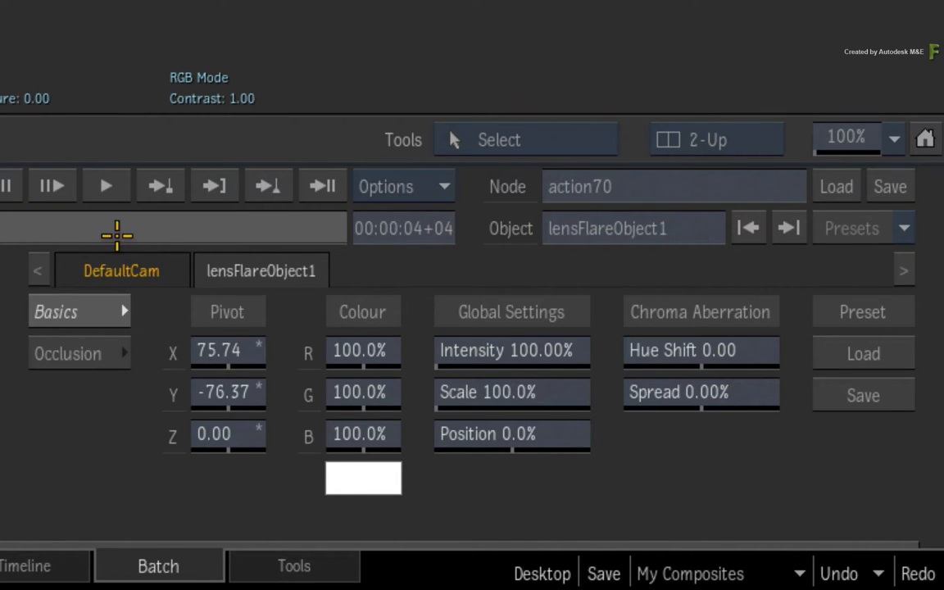
mouse_move(98, 311)
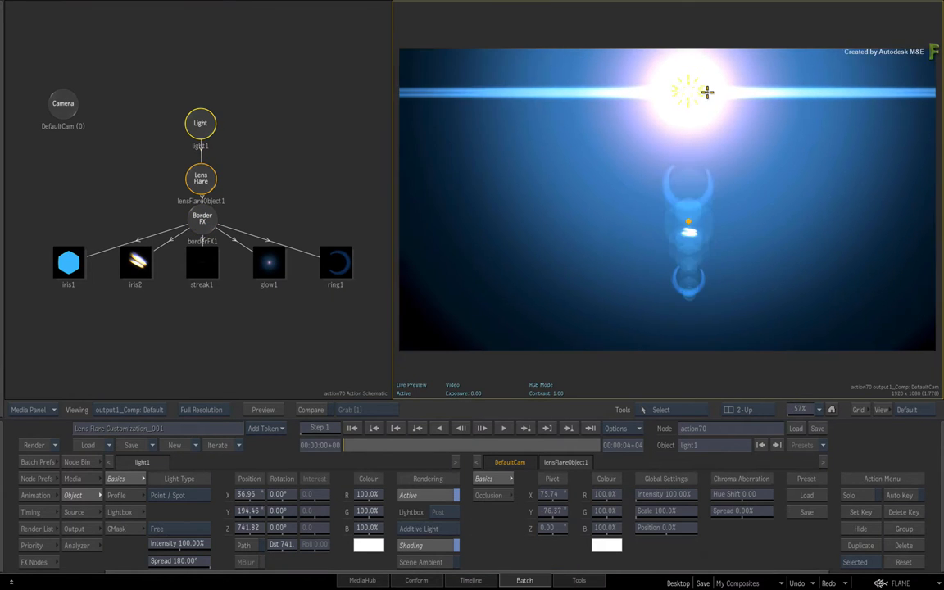
drag(706, 91, 703, 229)
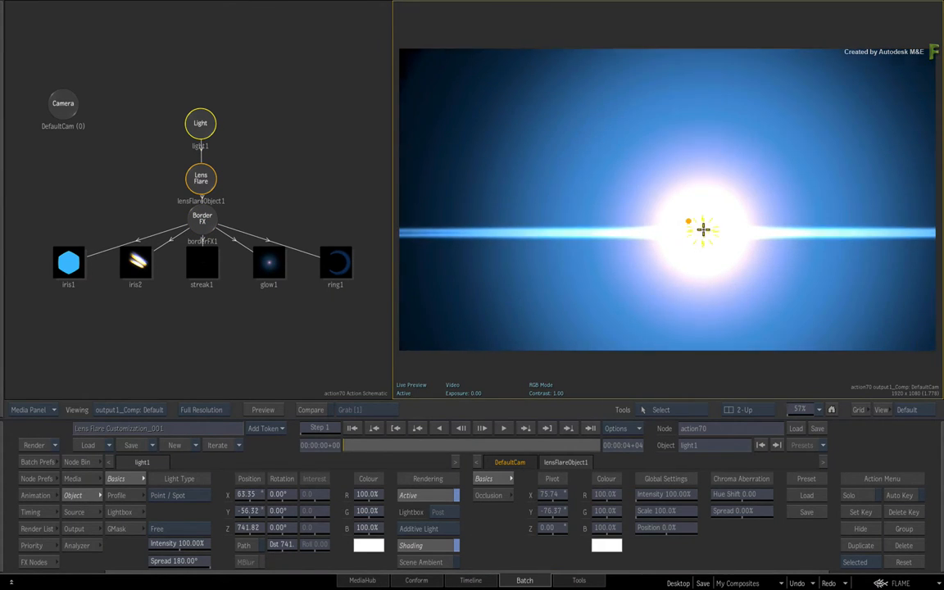
drag(703, 227, 495, 87)
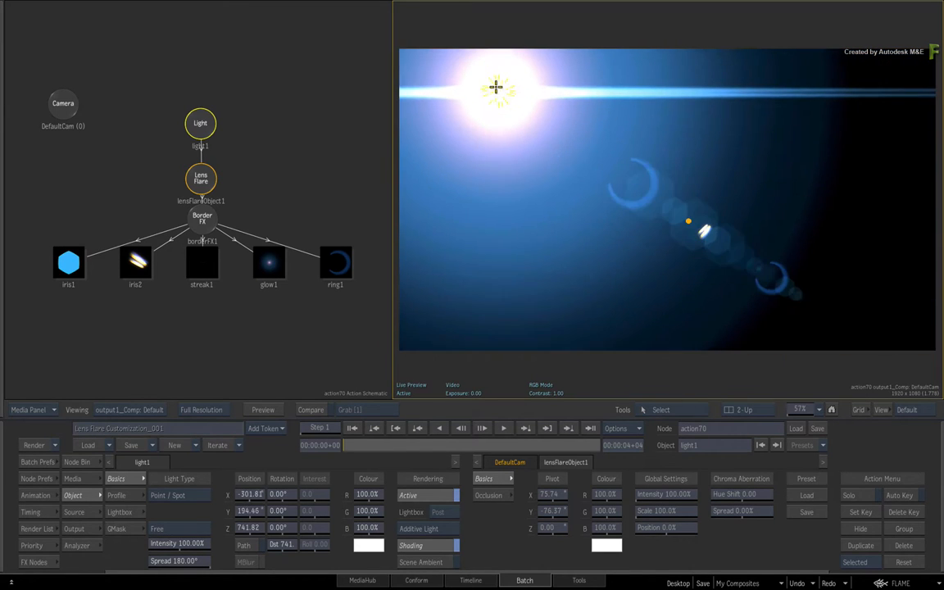
drag(495, 86, 425, 34)
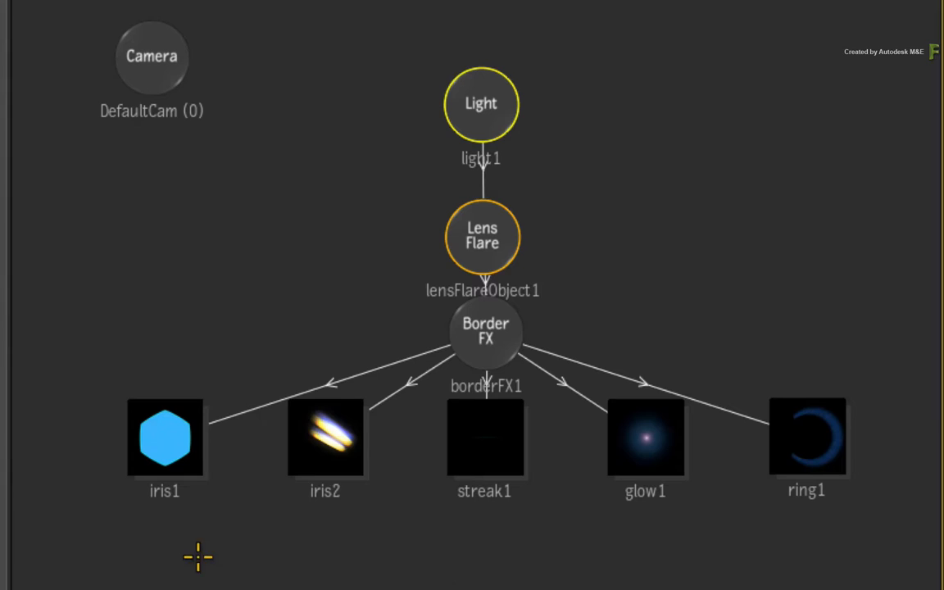
Select iris2, glow1 and ring1, delete streak1, and reselect the Lens Flare object.
drag(196, 557, 865, 359)
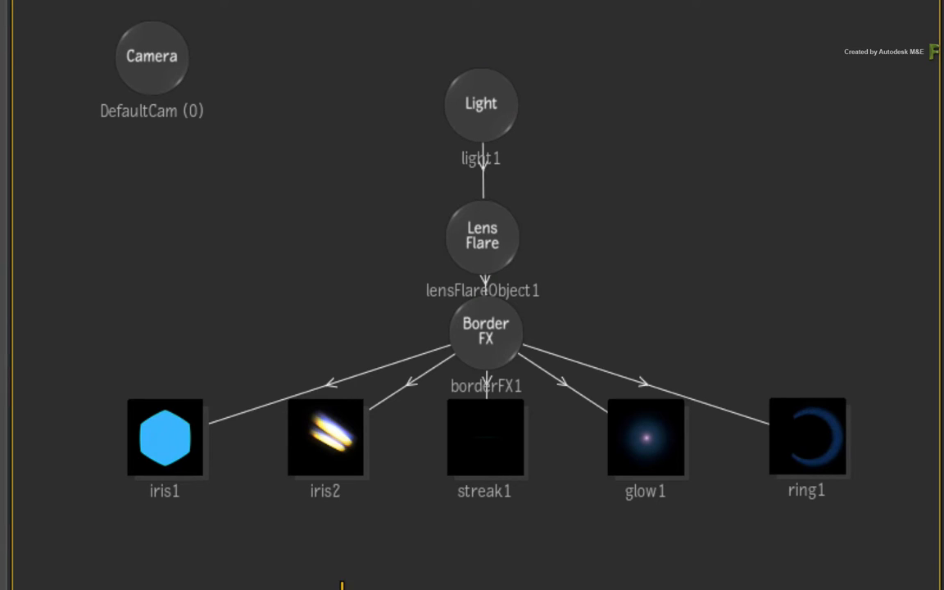
mouse_move(314, 550)
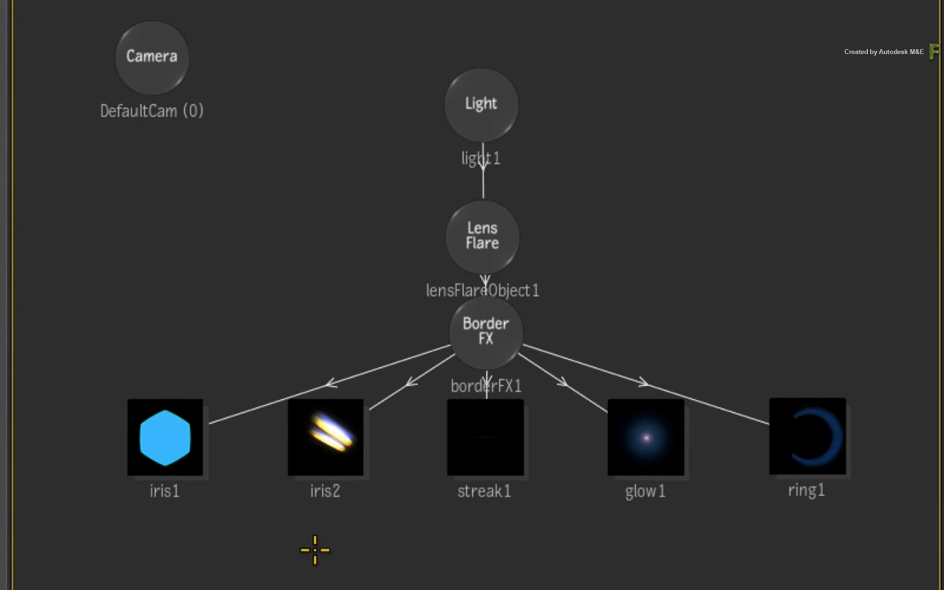
mouse_move(331, 521)
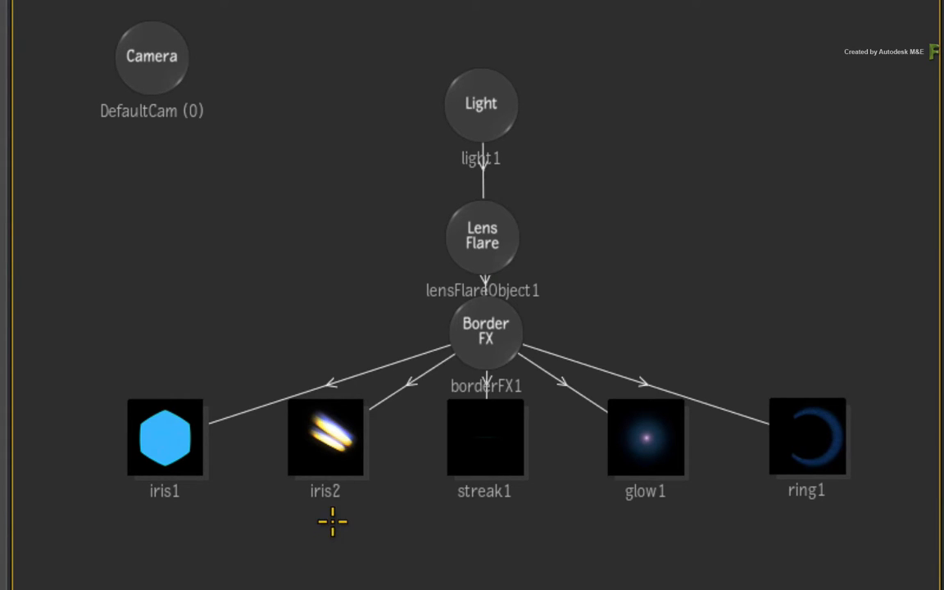
click(325, 439)
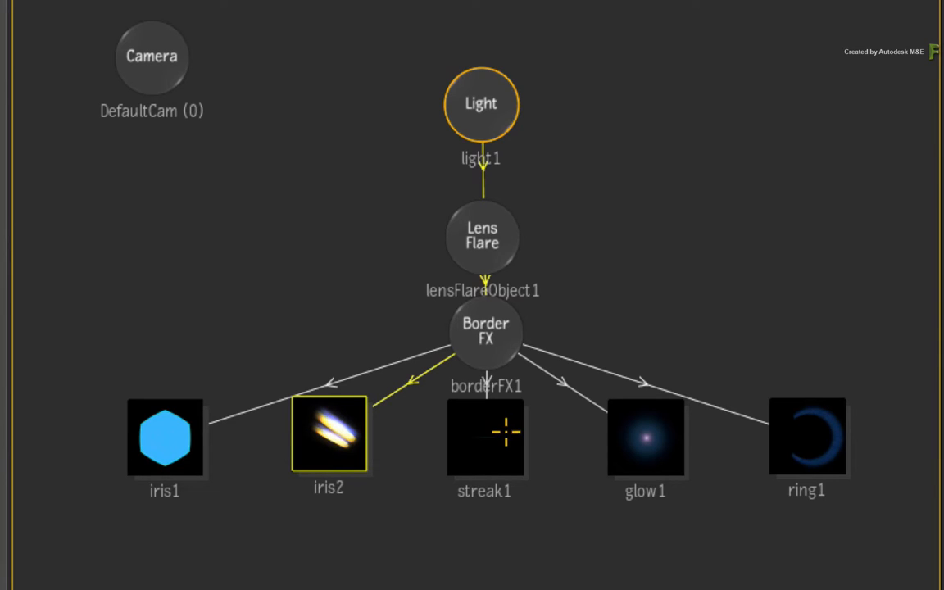
click(645, 438)
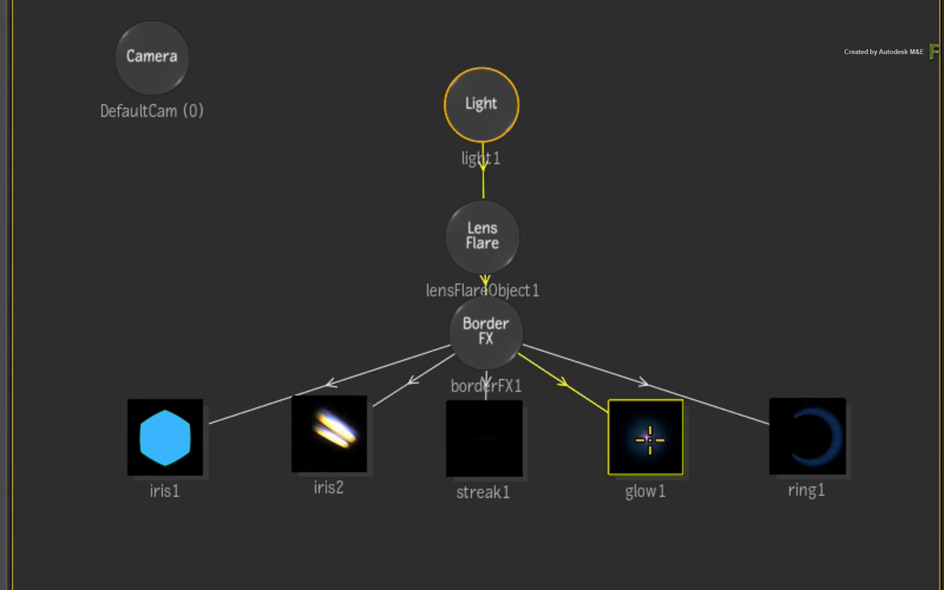
click(807, 438)
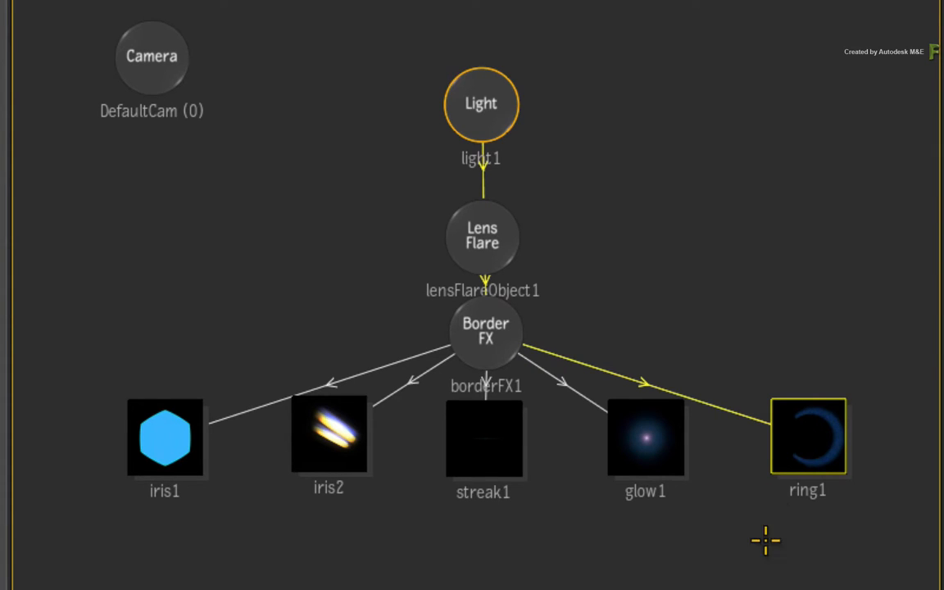
mouse_move(666, 560)
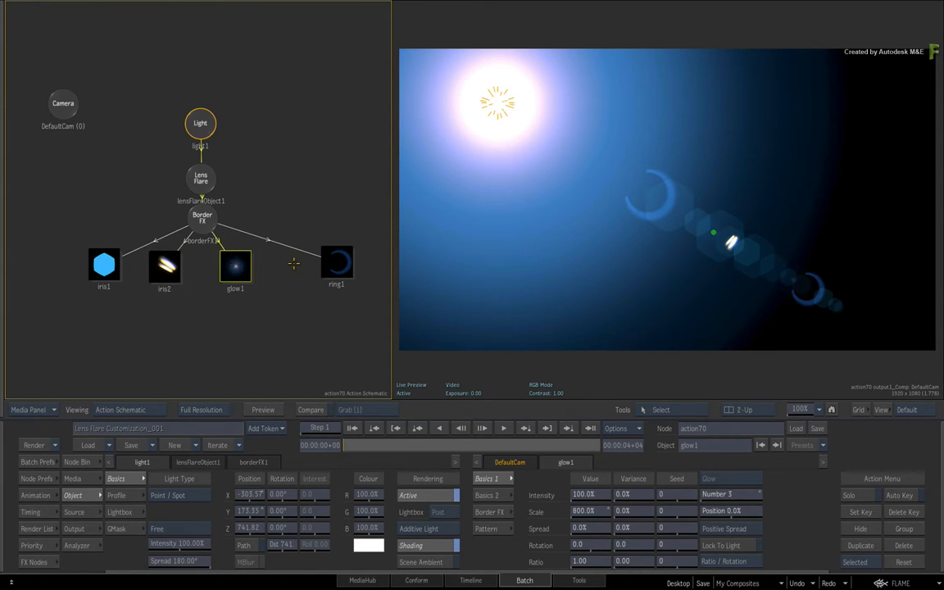
click(336, 262)
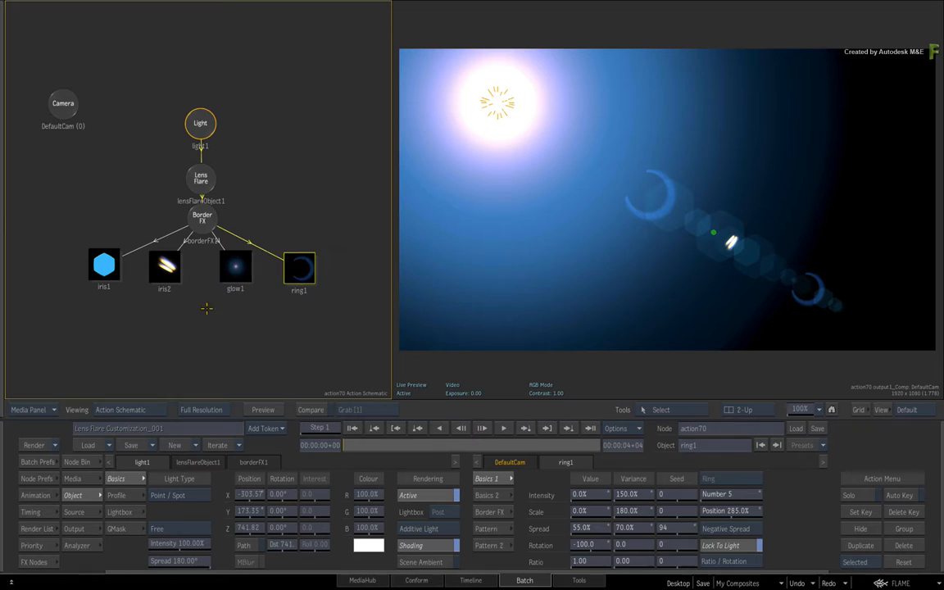
click(201, 177)
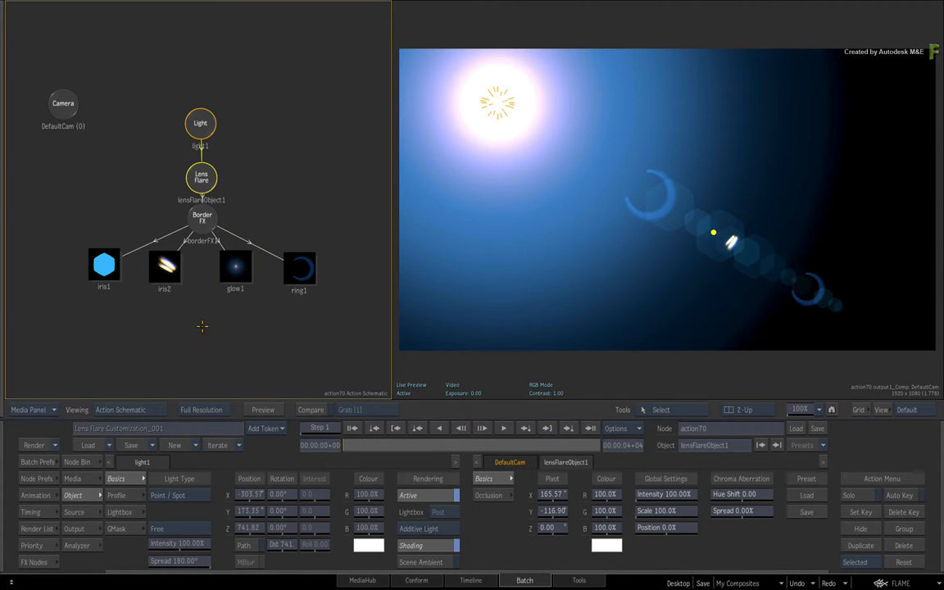
mouse_move(201, 322)
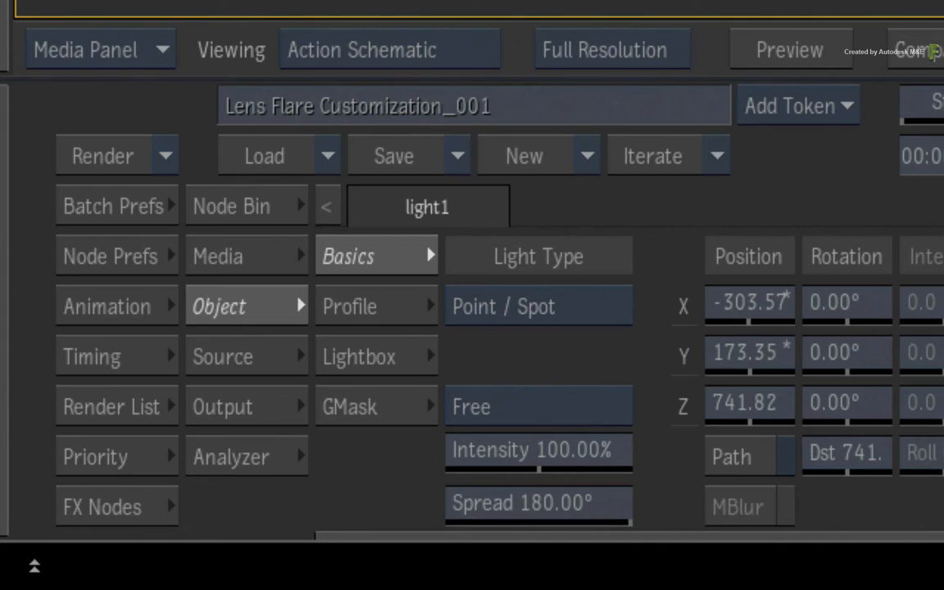
mouse_move(283, 215)
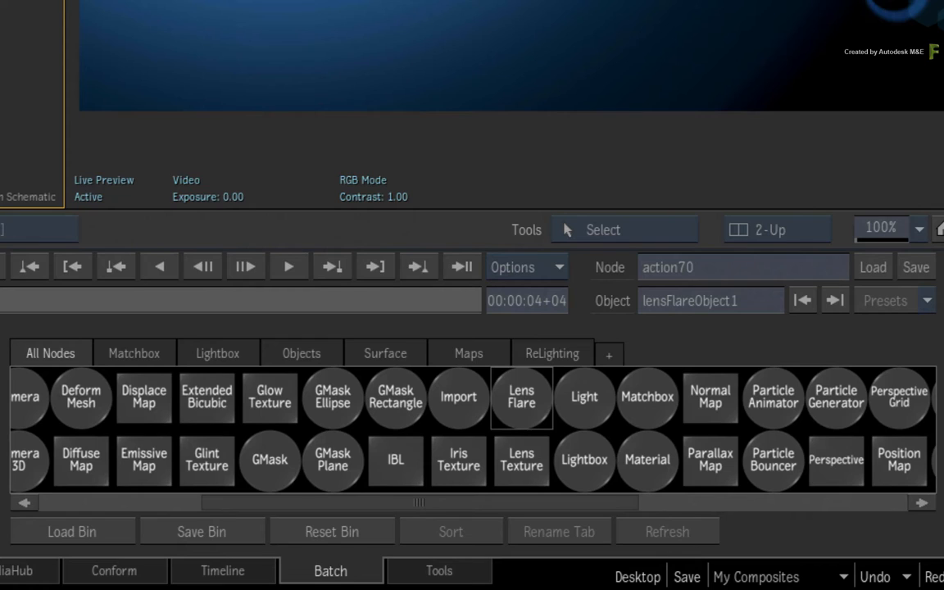
Add a Lens Texture element, lens1, from the ReLighting nodes to the flare.
click(552, 353)
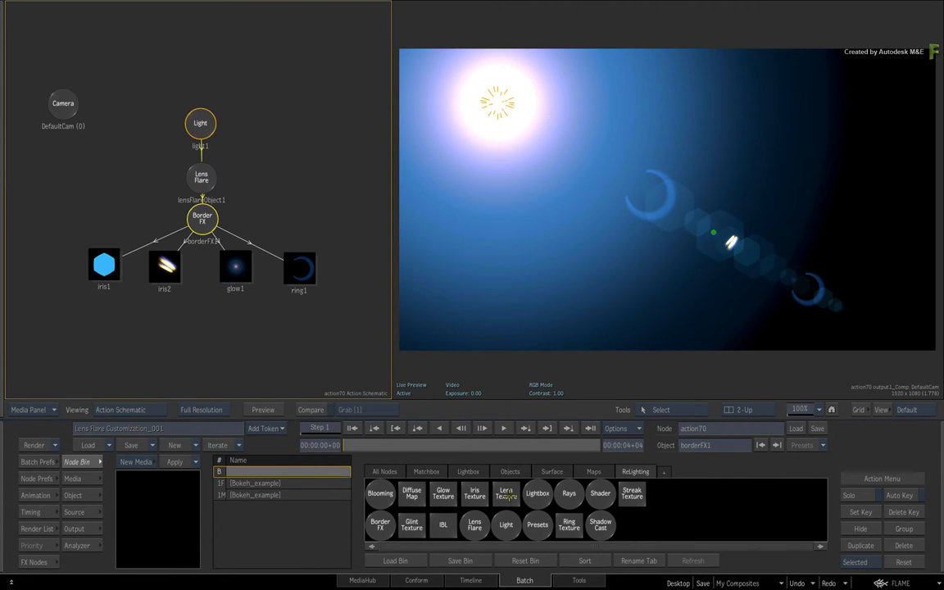
click(505, 524)
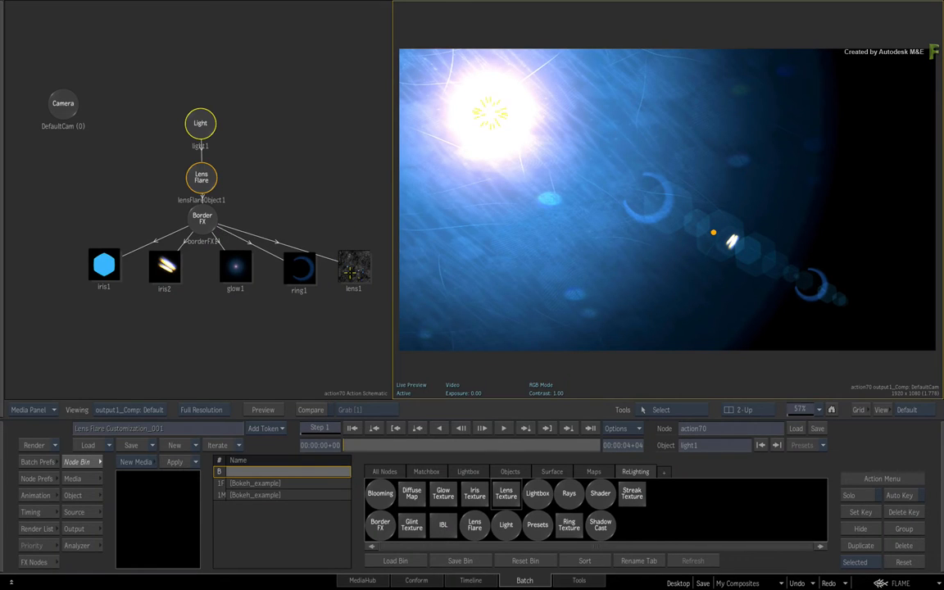
Fit the flare tree in the schematic, select the elements and hide iris1.
click(354, 267)
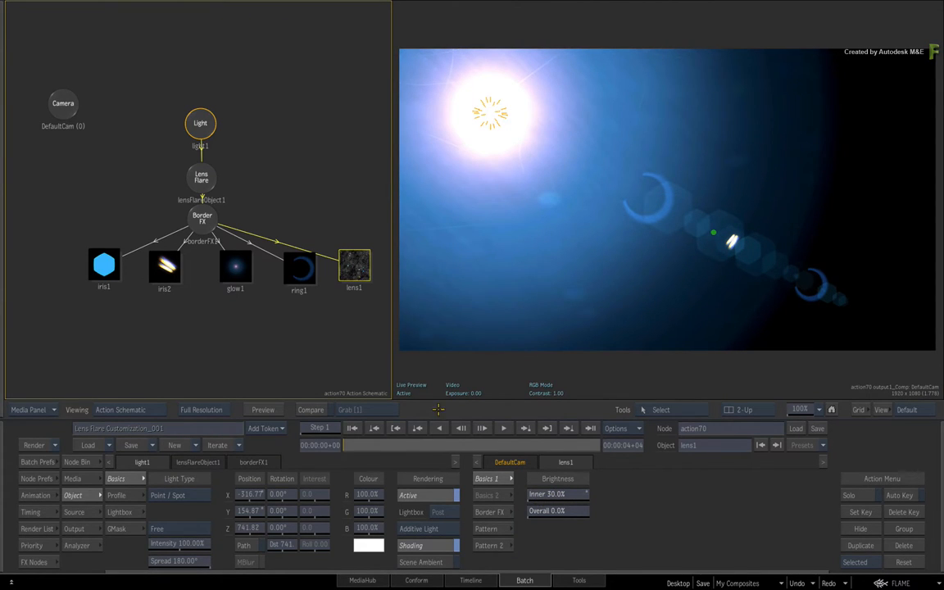
drag(353, 266, 361, 250)
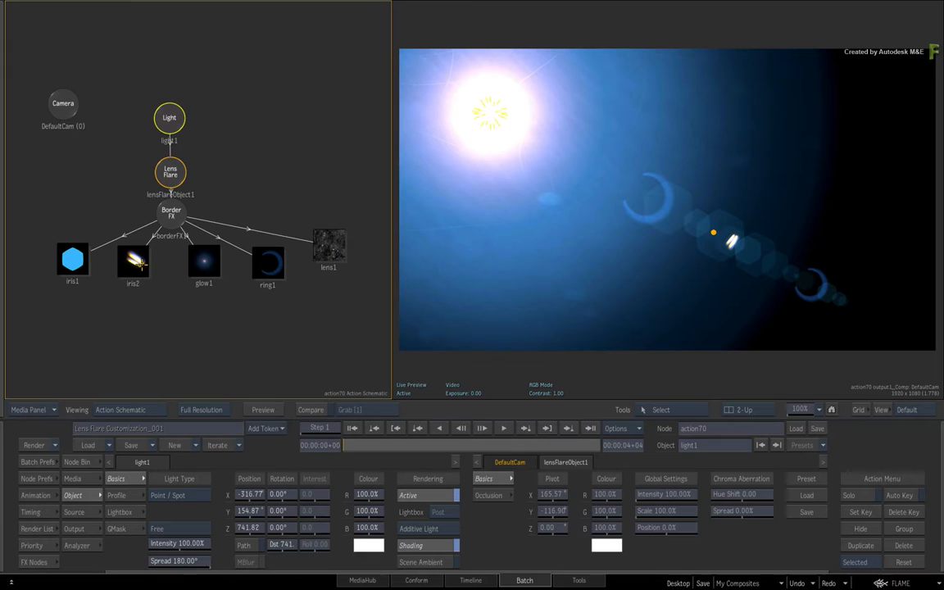
click(203, 260)
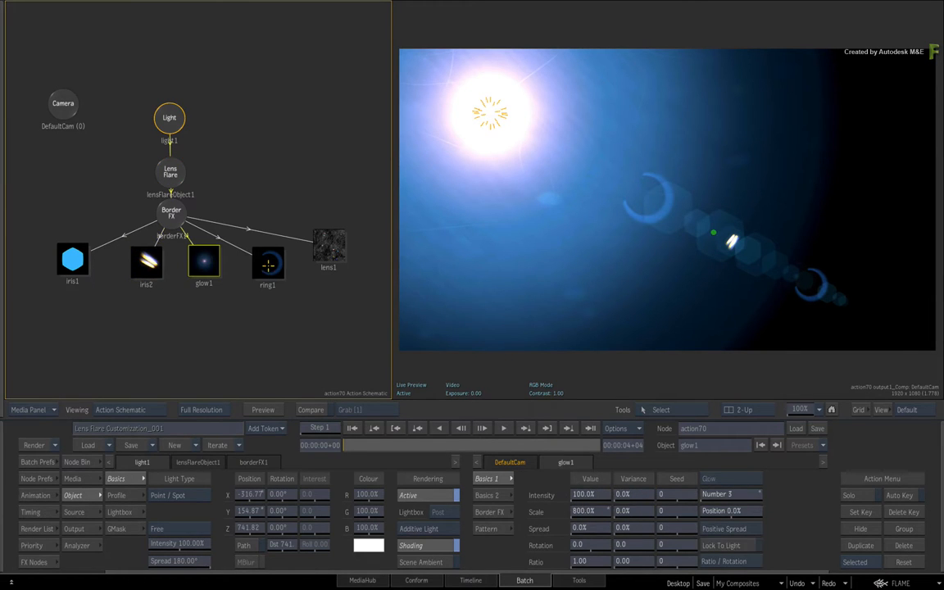
click(268, 262)
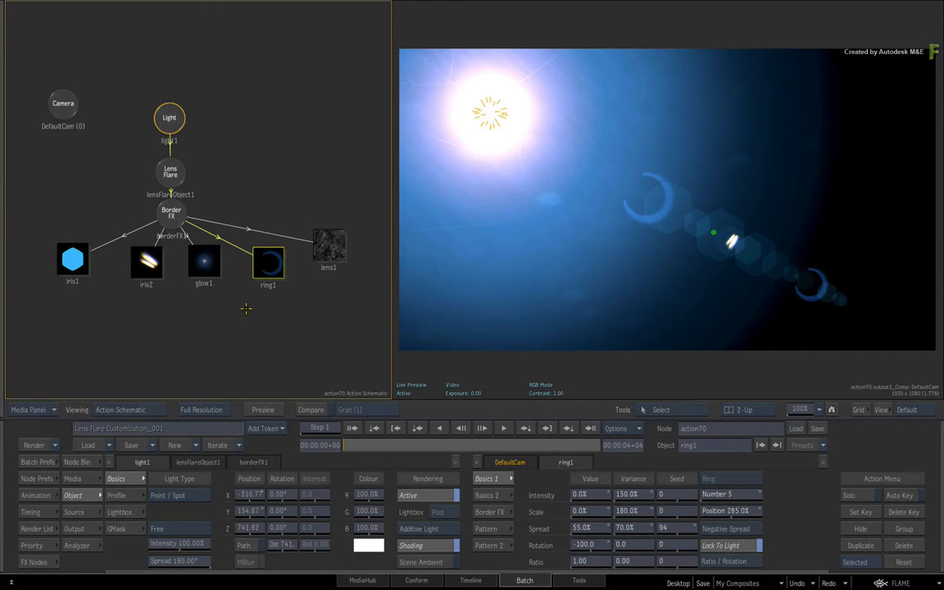
mouse_move(234, 299)
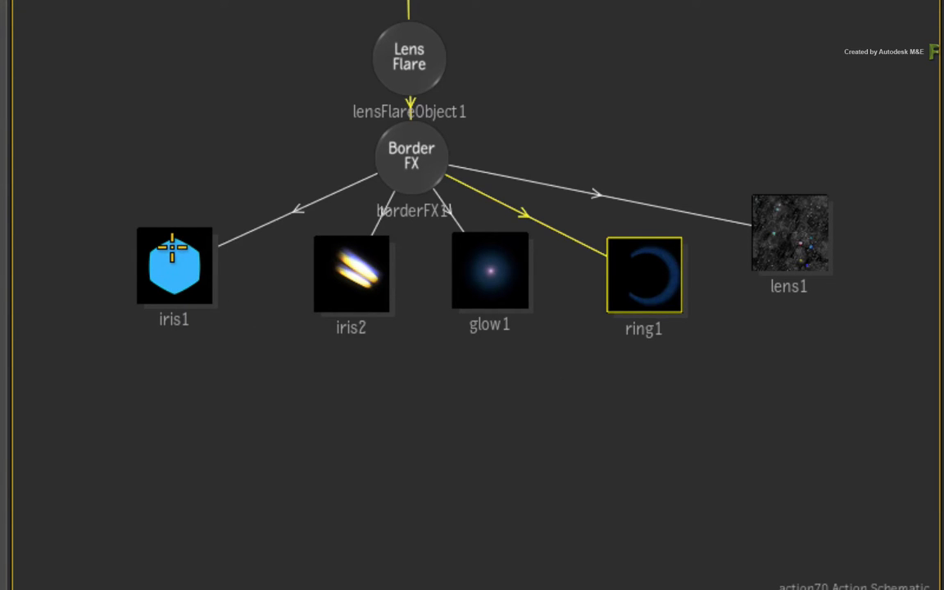
click(173, 266)
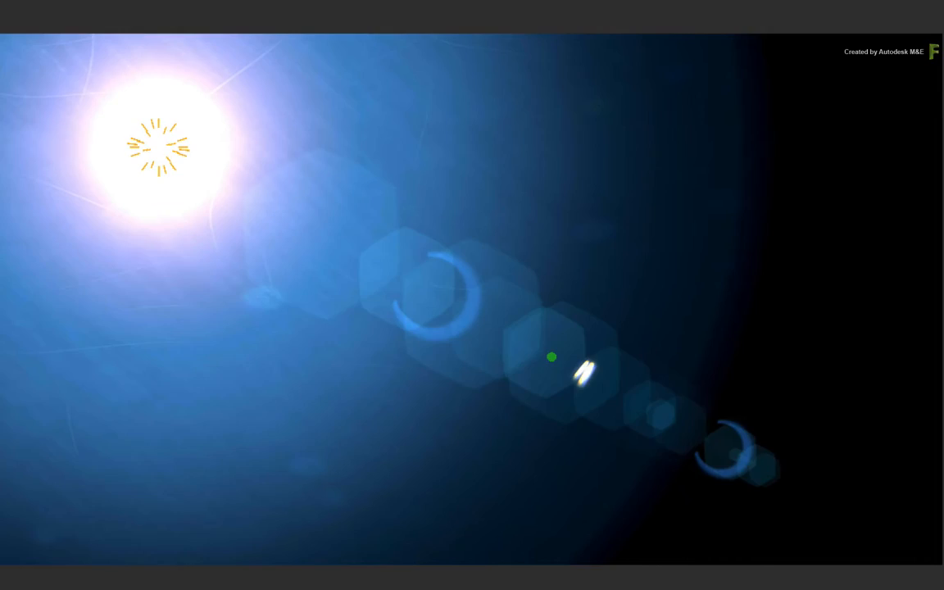
key(h)
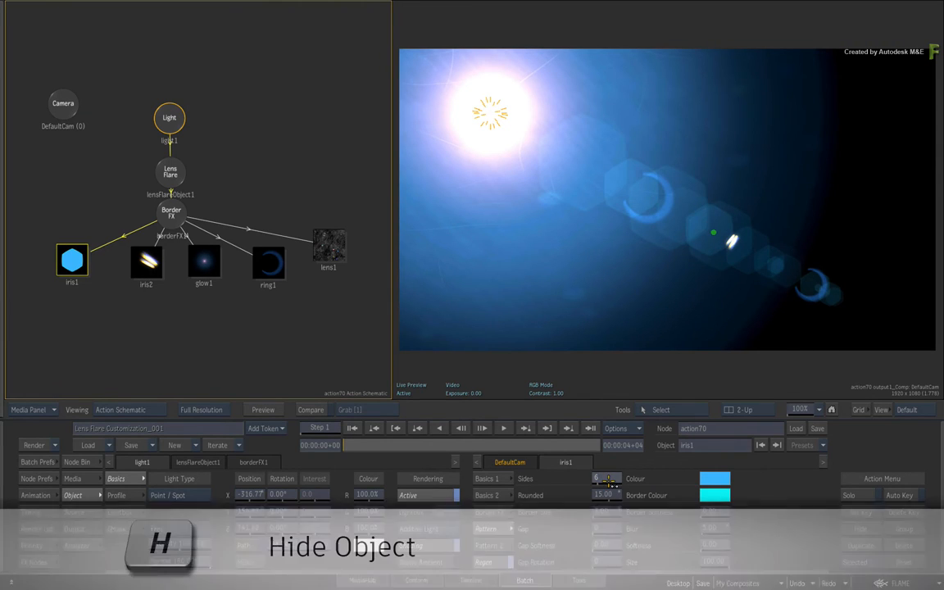
Hide the lens1 texture and move the light back to the upper left.
click(329, 246)
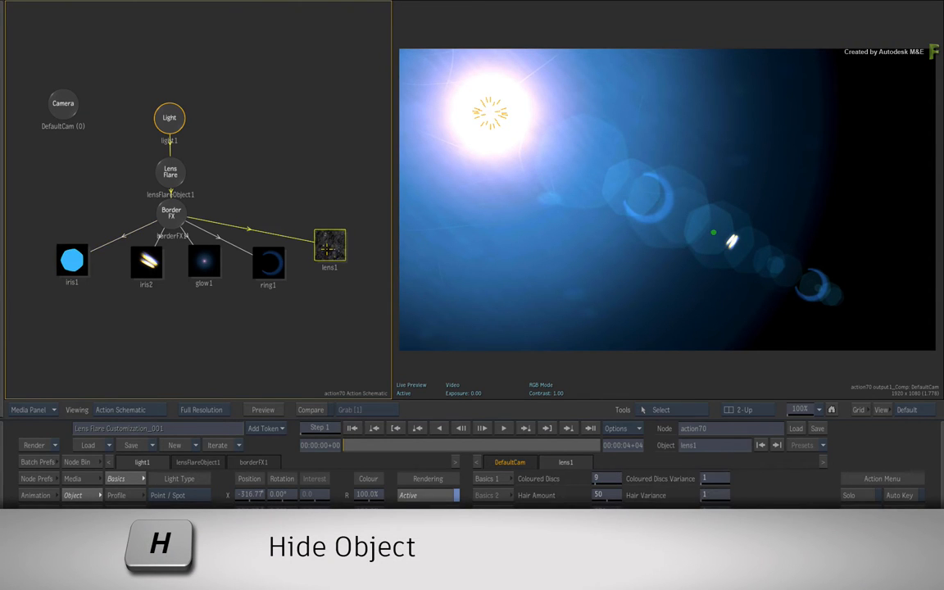
key(h)
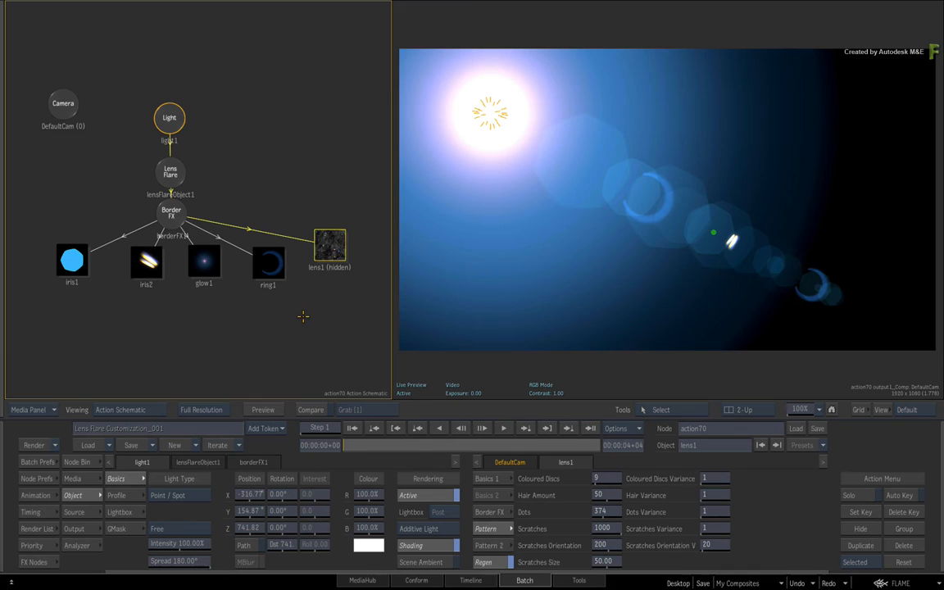
mouse_move(297, 313)
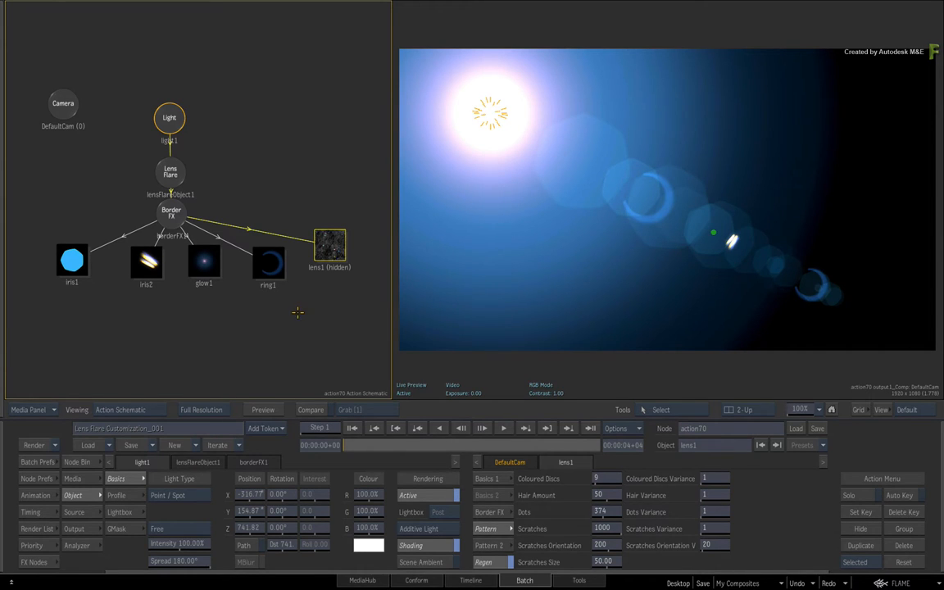
click(486, 479)
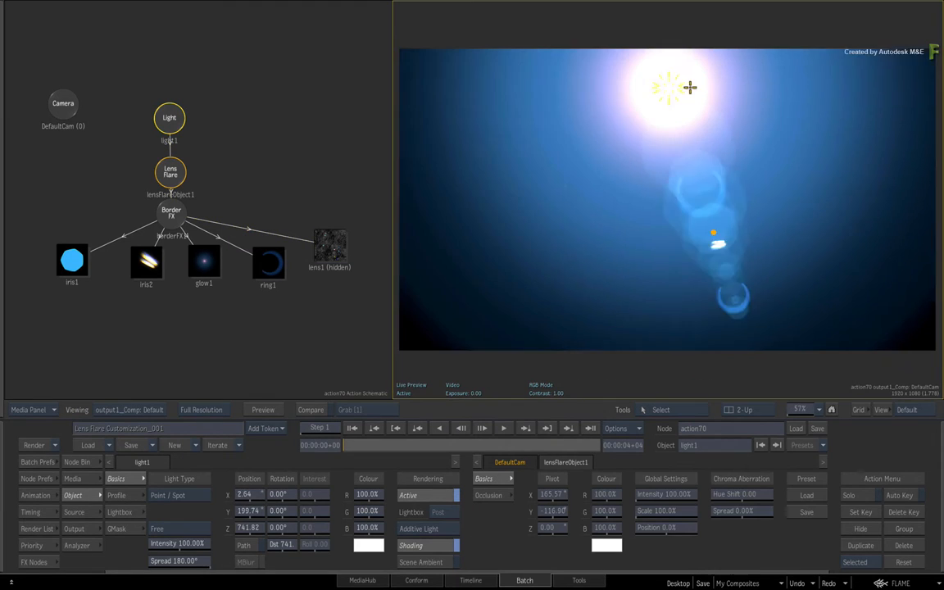
drag(689, 87, 488, 101)
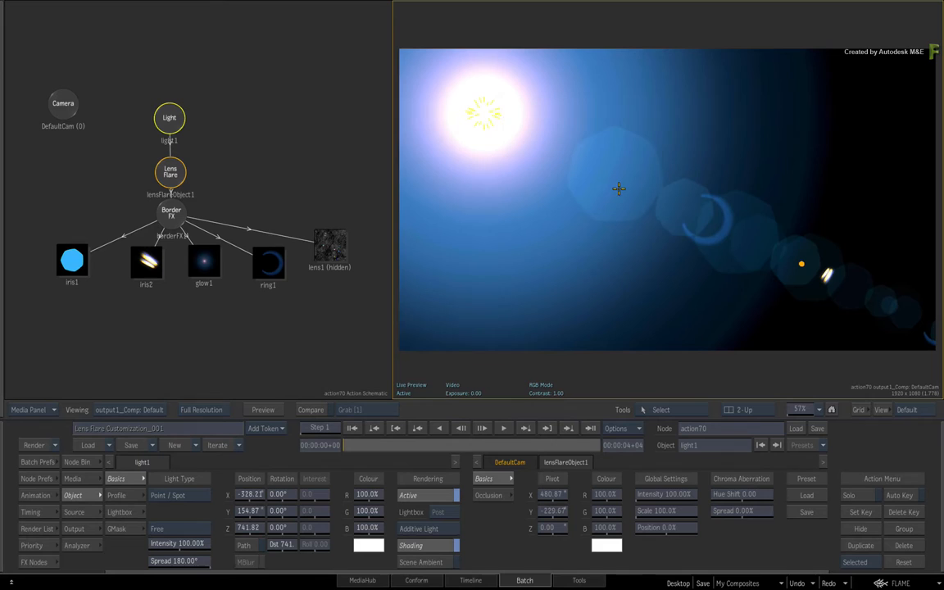
mouse_move(489, 56)
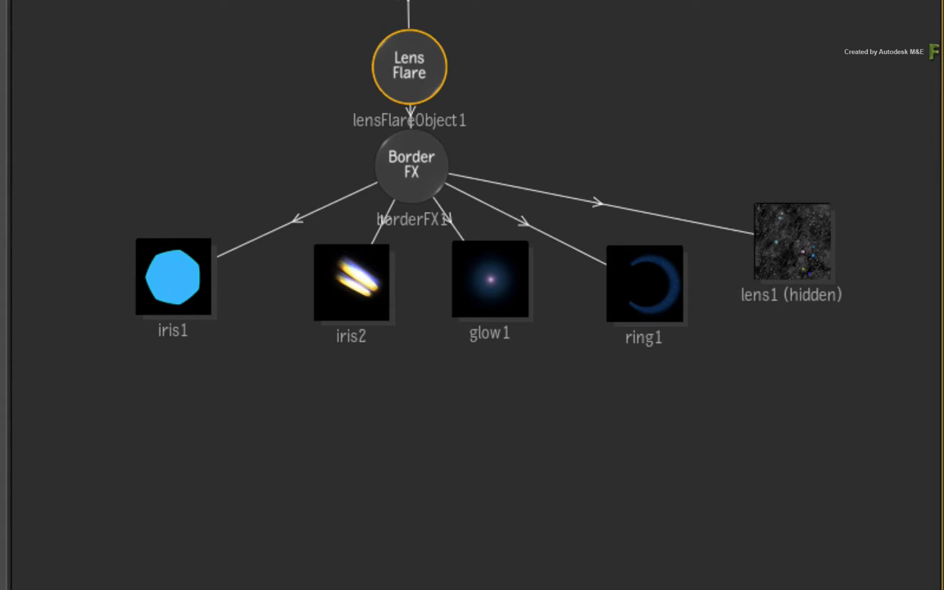
Select iris1 and apply the Bokeh_example clip to it as a diffuse map.
click(173, 277)
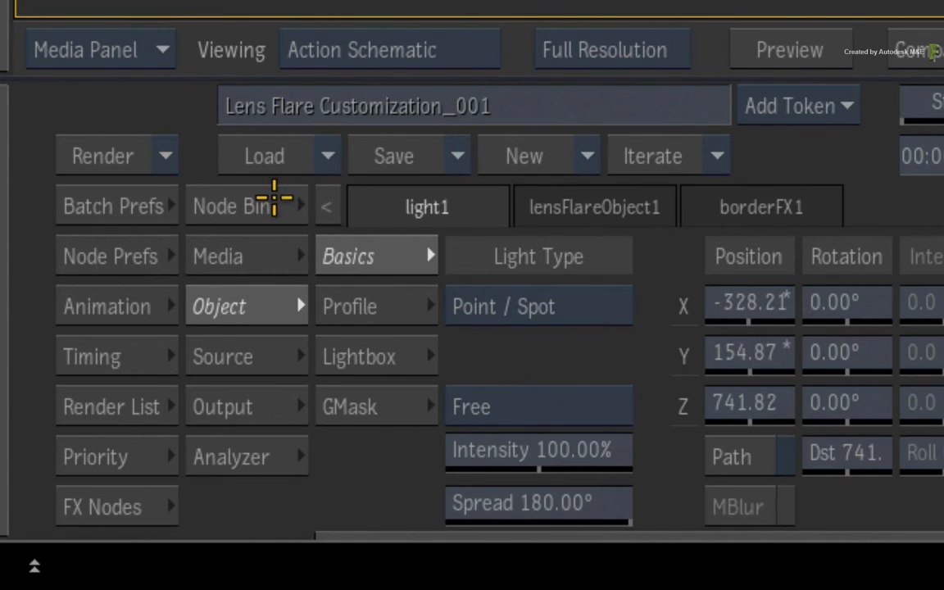
click(230, 205)
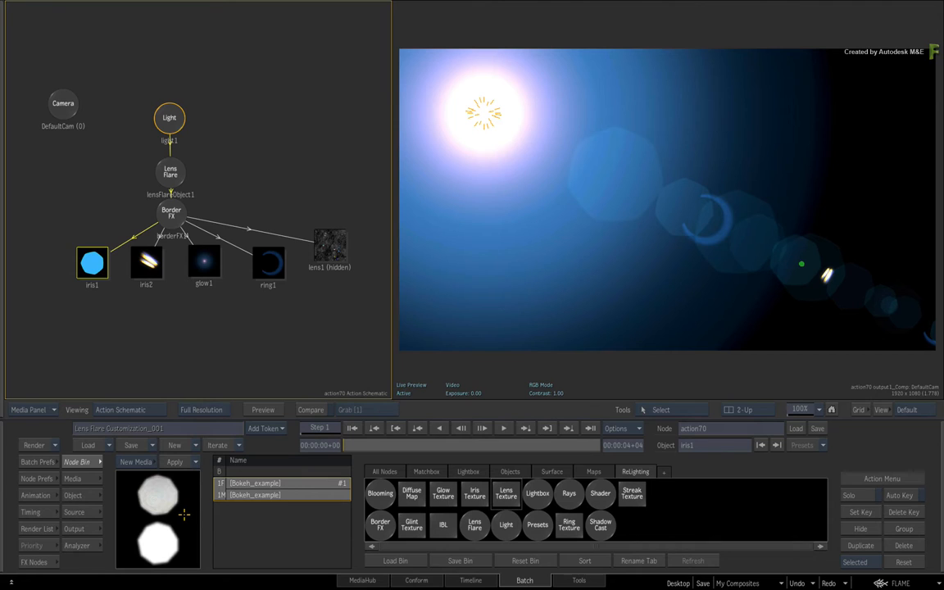
mouse_move(250, 517)
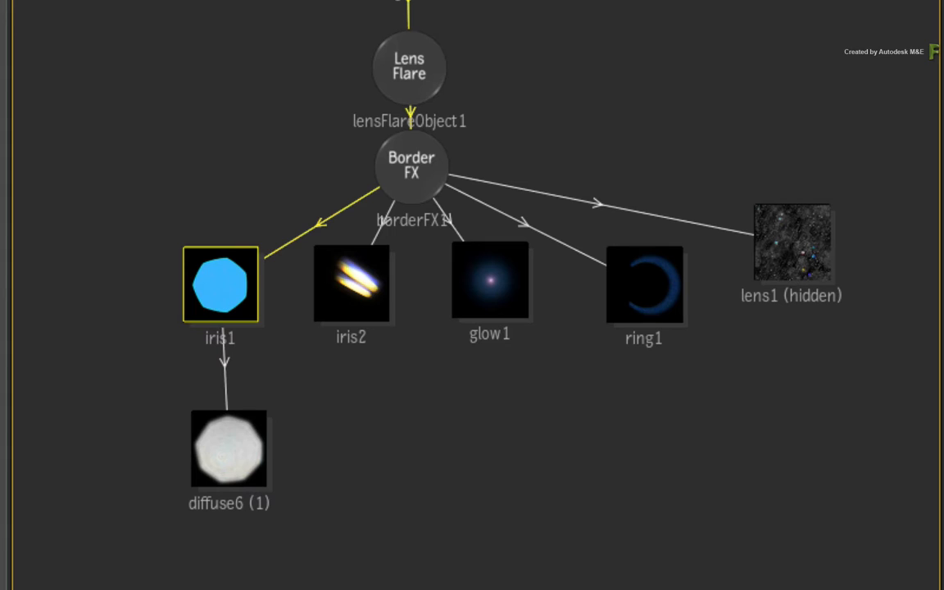
mouse_move(320, 494)
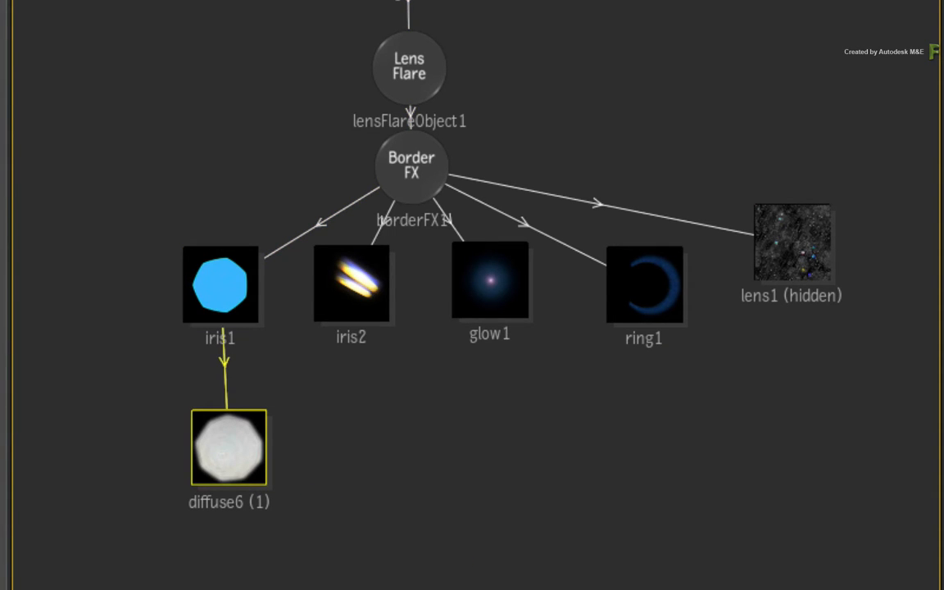
mouse_move(320, 436)
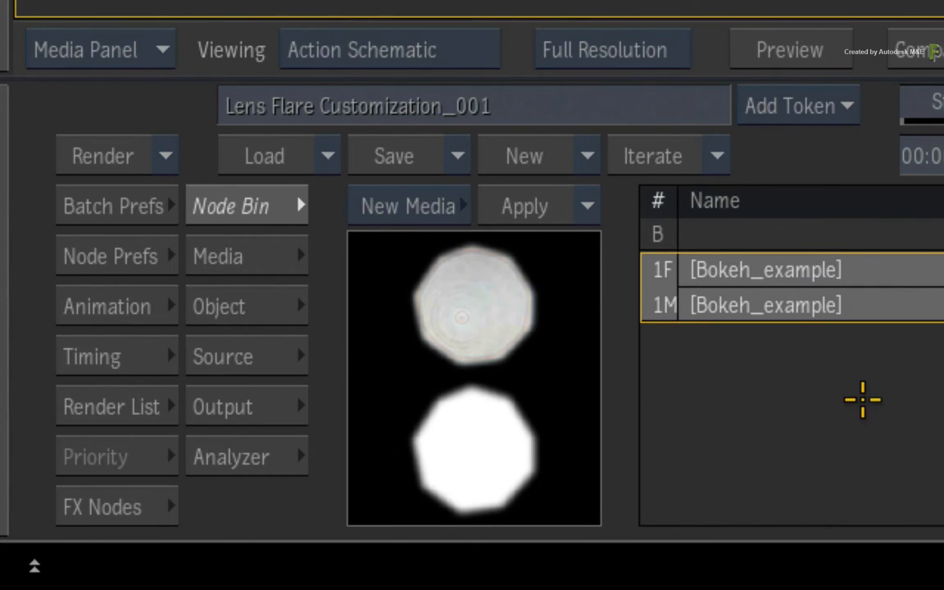
mouse_move(886, 401)
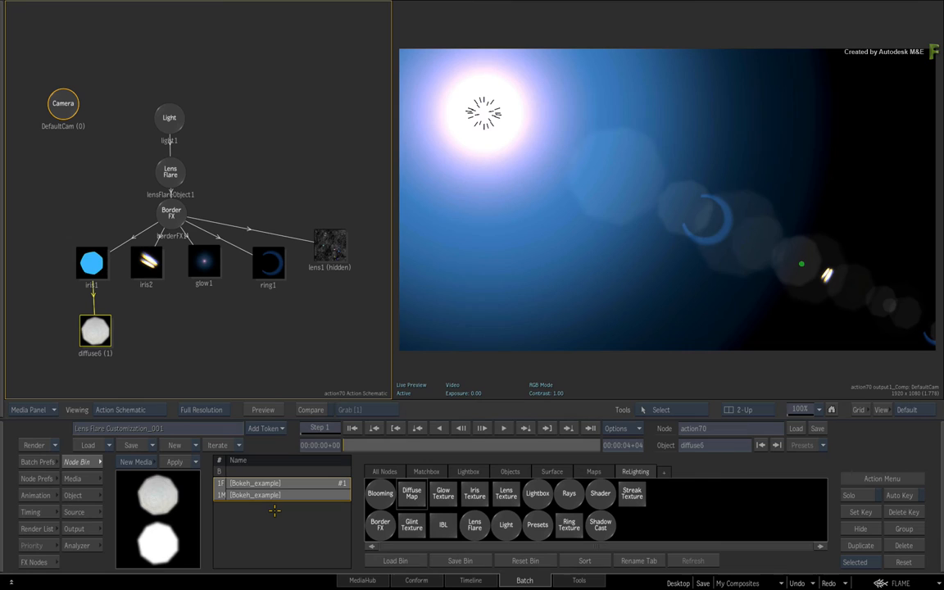
drag(95, 331, 111, 392)
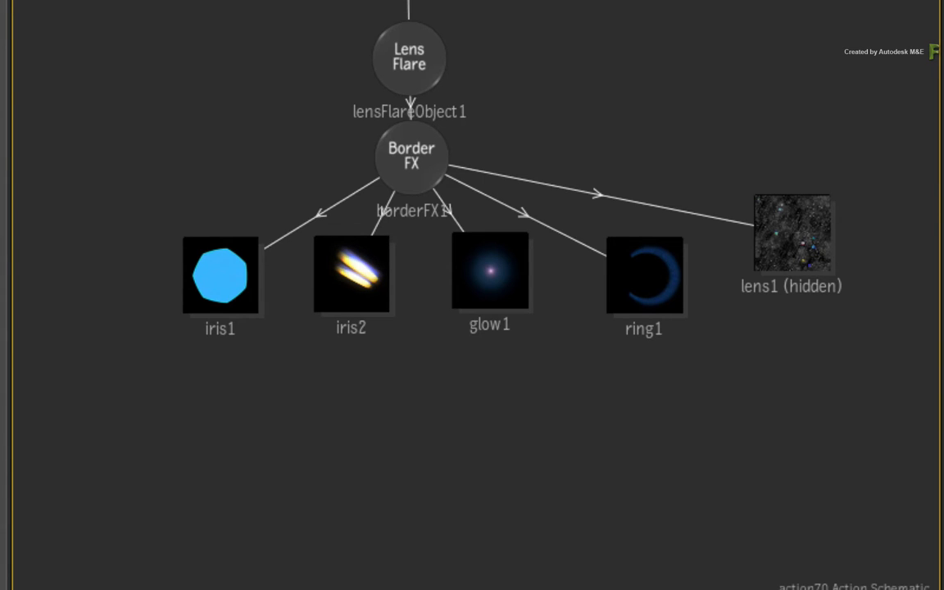
Delete the diffuse6 node under iris1 and reselect iris1.
click(219, 275)
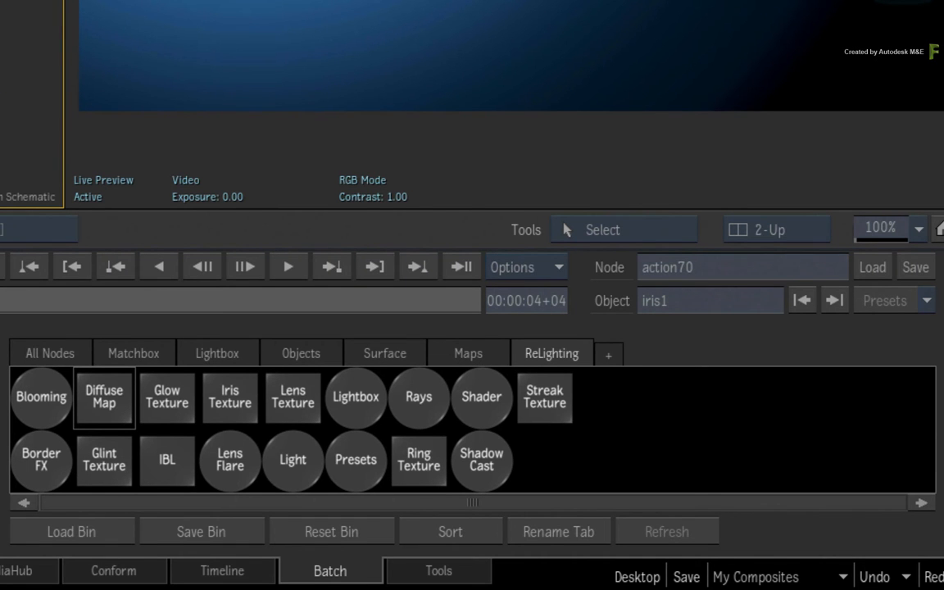
click(133, 353)
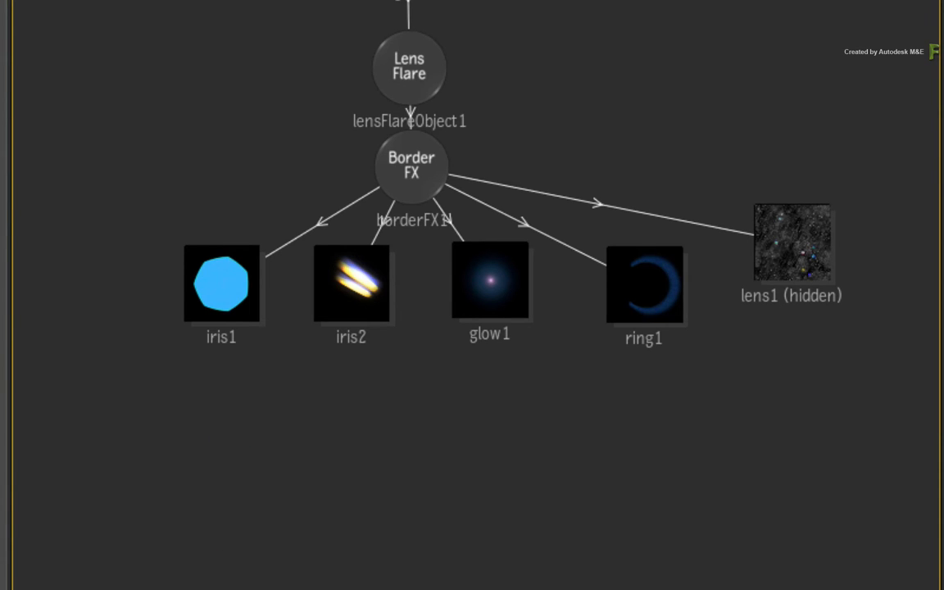
Show the Matchbox shader list and scroll to the Lens Bokeh shader.
click(221, 284)
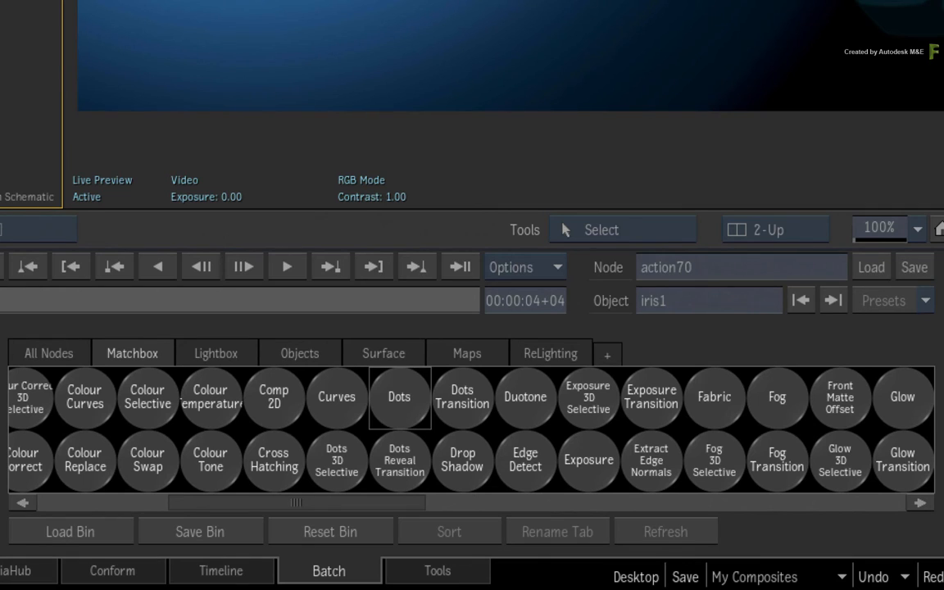
scroll(right, 3)
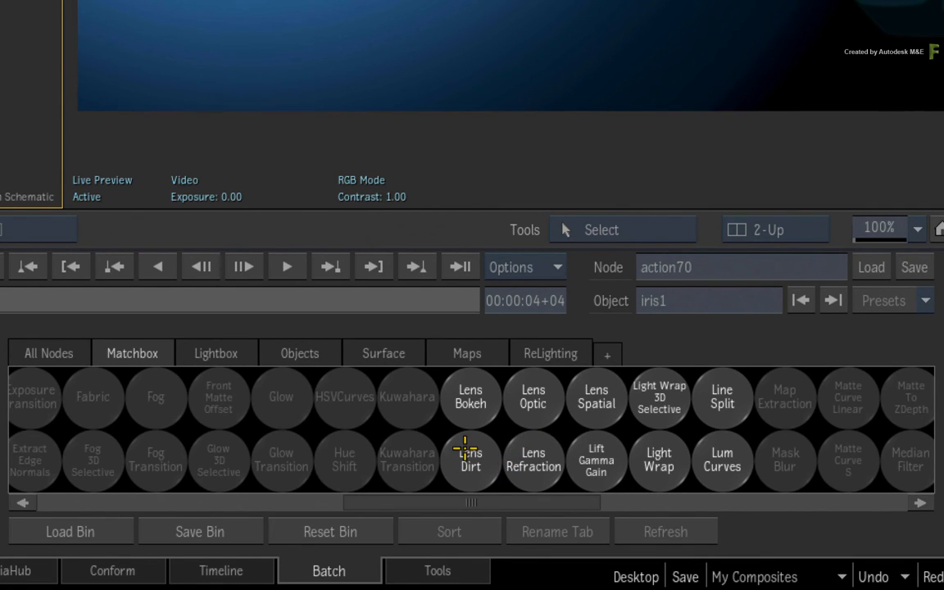
mouse_move(436, 401)
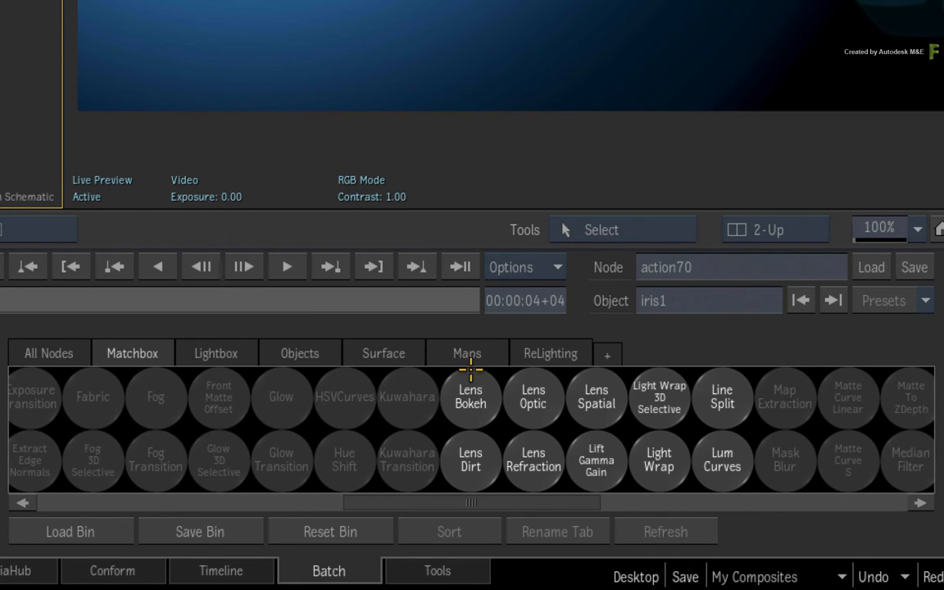
mouse_move(611, 368)
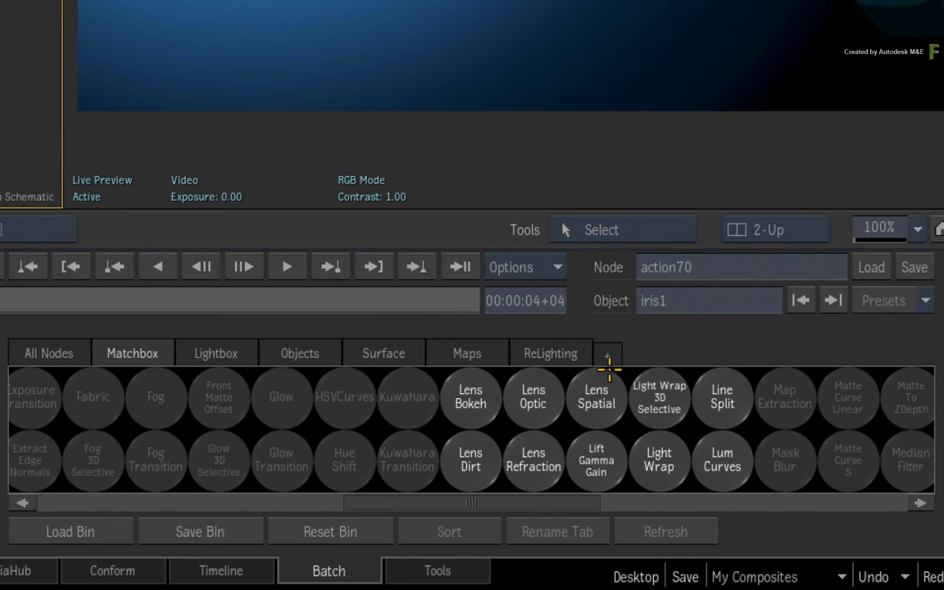
mouse_move(472, 433)
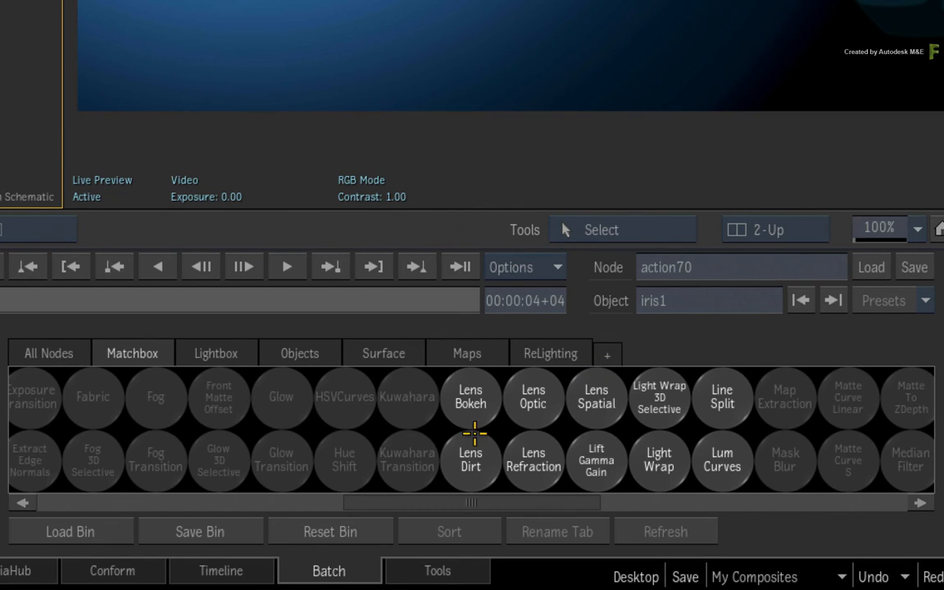
mouse_move(528, 432)
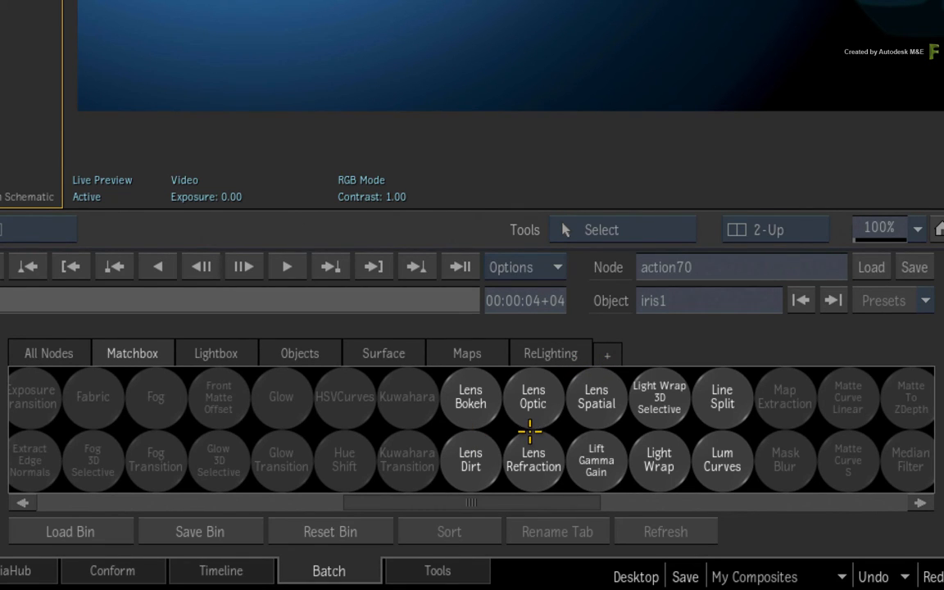
mouse_move(393, 453)
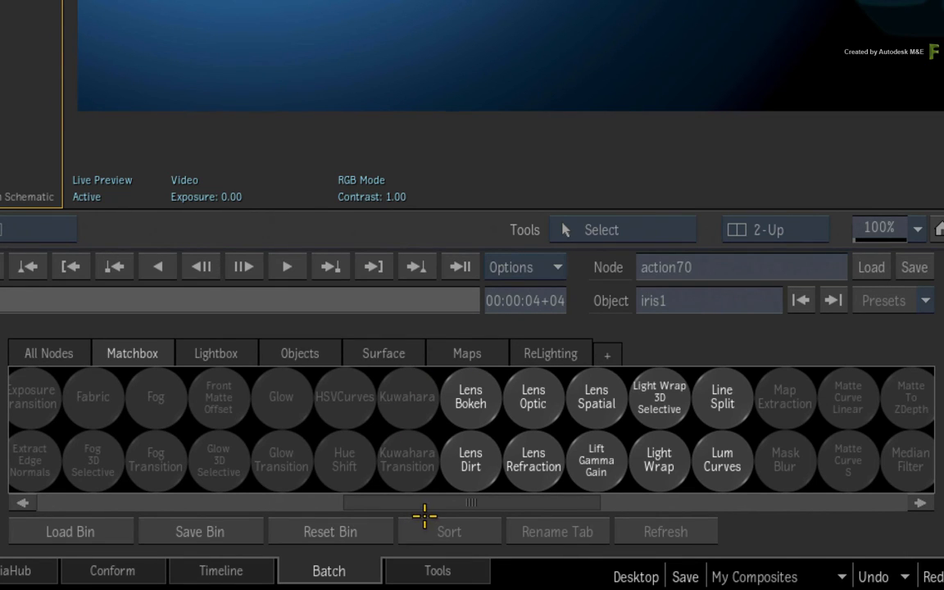
mouse_move(450, 468)
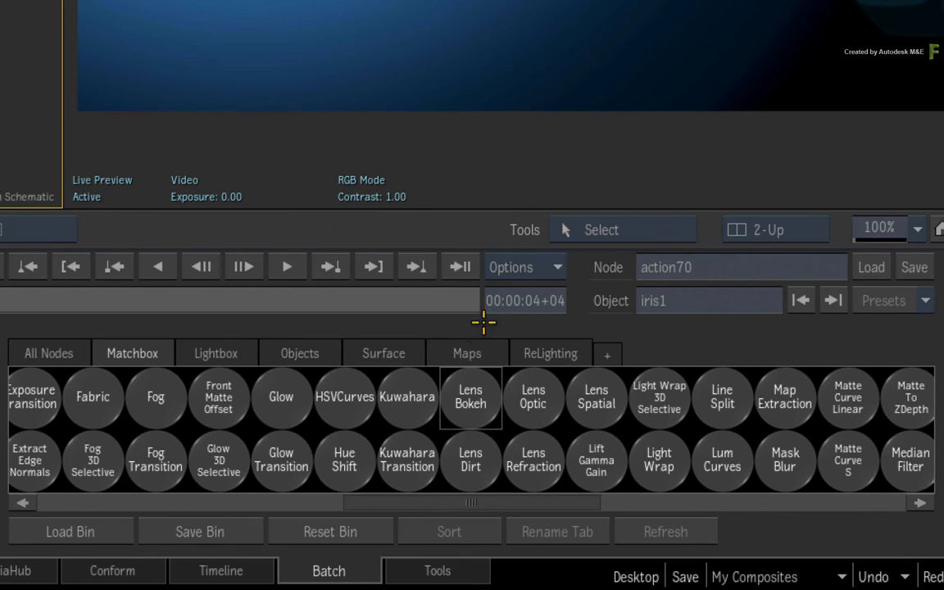
mouse_move(486, 316)
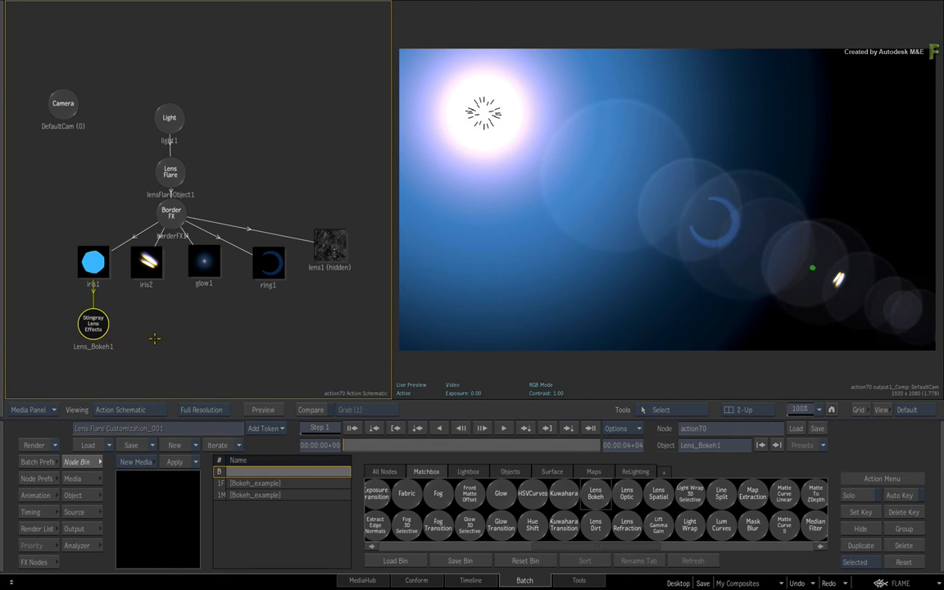
Select Lens_Bokeh1 and choose a shape preset for octagonal bokeh.
click(92, 262)
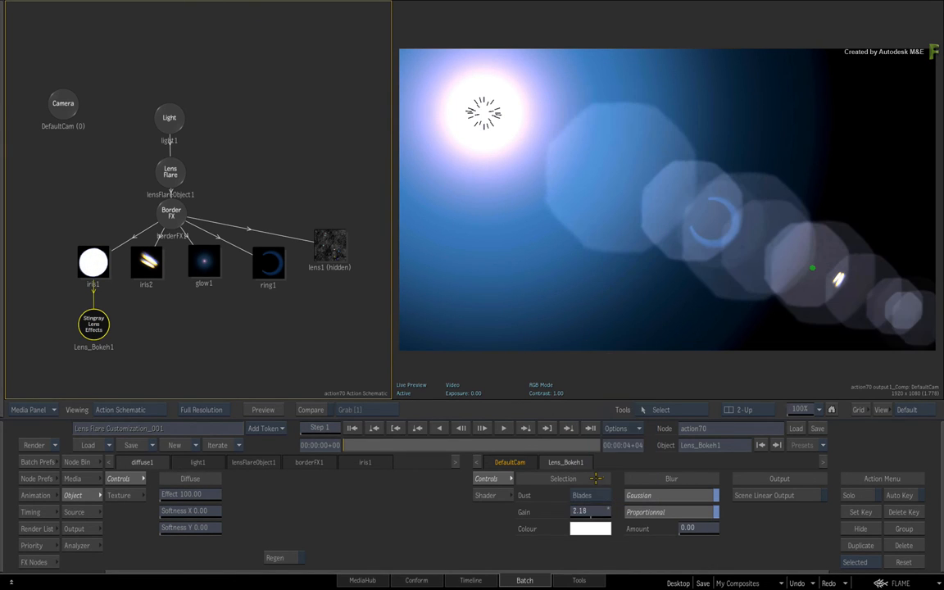
click(589, 495)
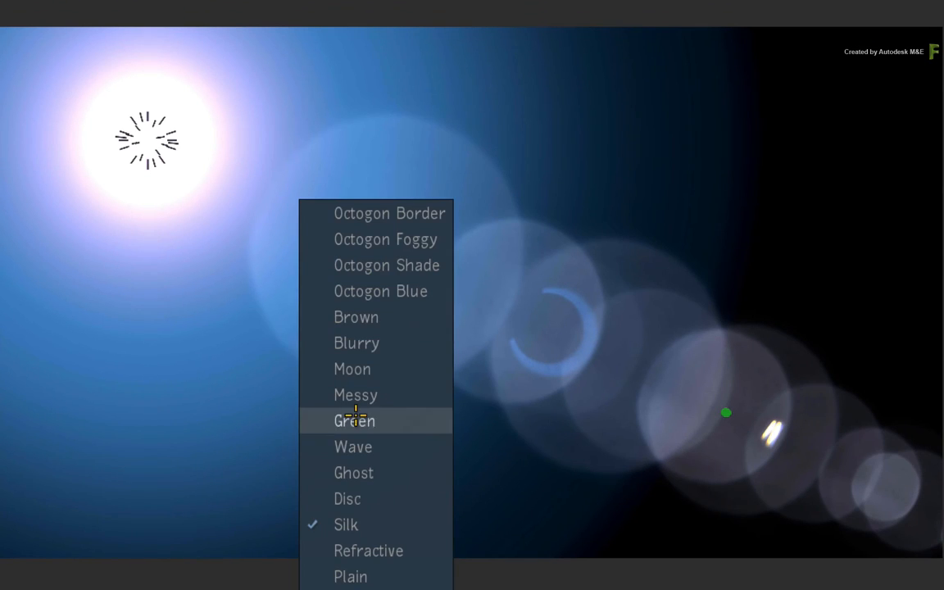
click(354, 420)
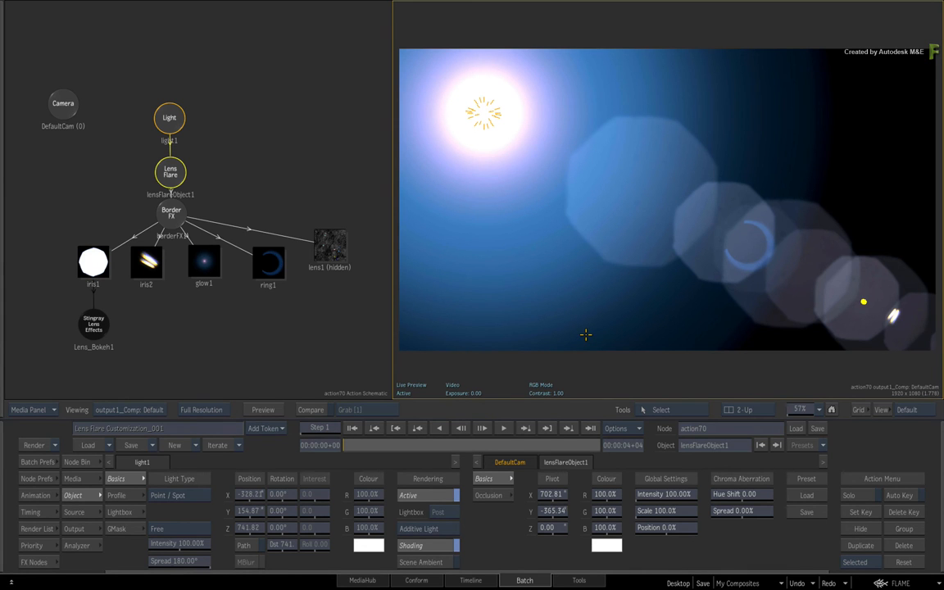
mouse_move(571, 342)
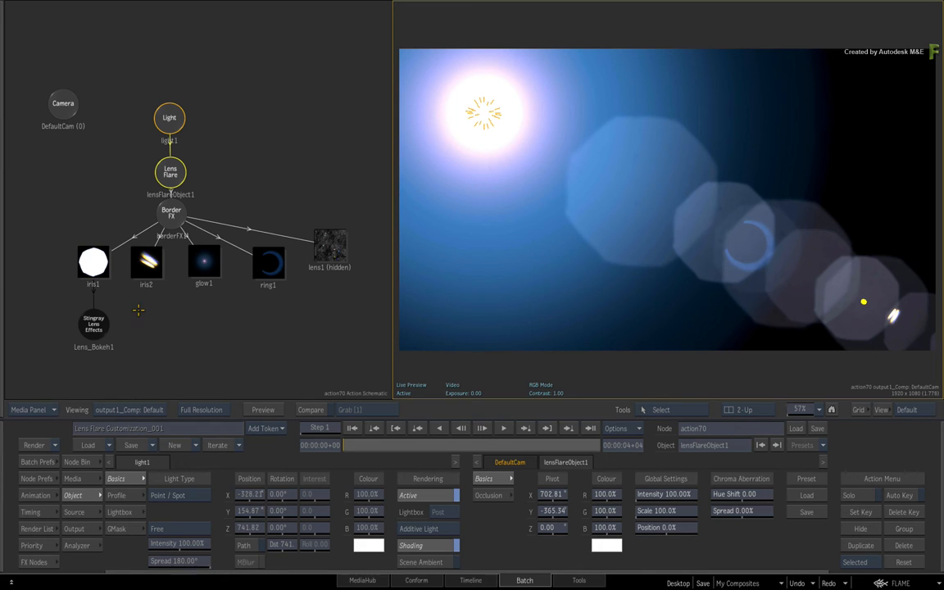
Apply Lens Spatial to lens1, check it by moving the light, and return to Batch.
click(76, 461)
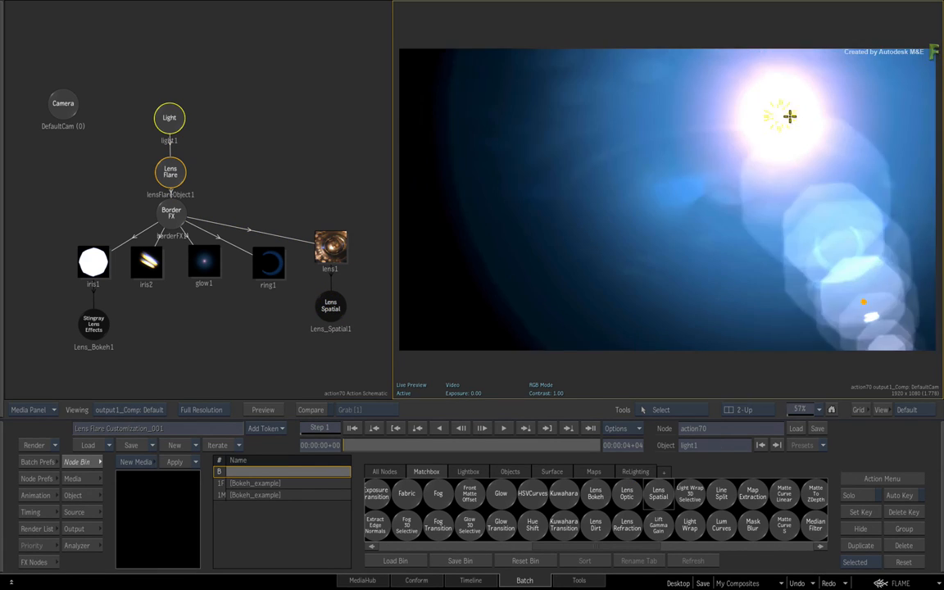
click(330, 306)
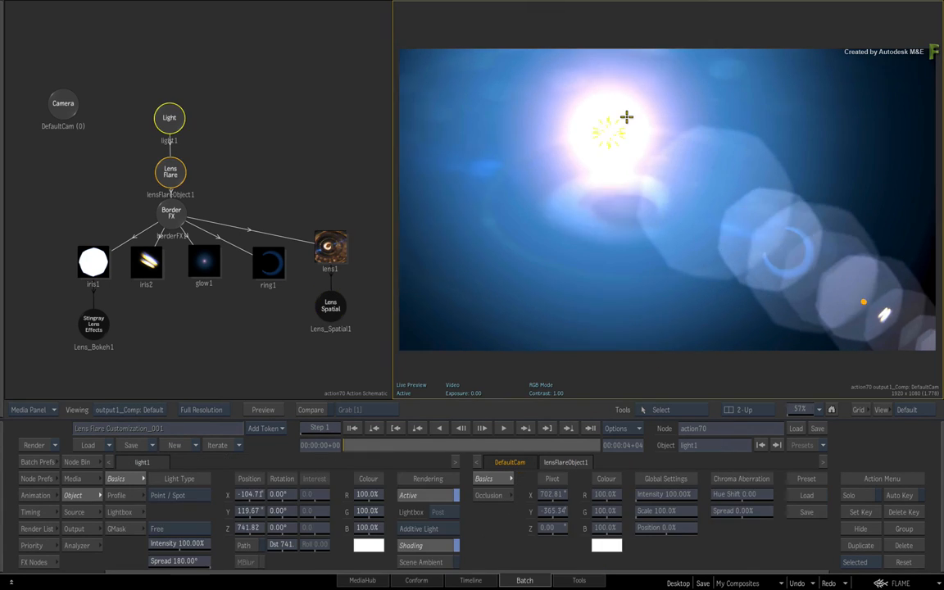
click(524, 580)
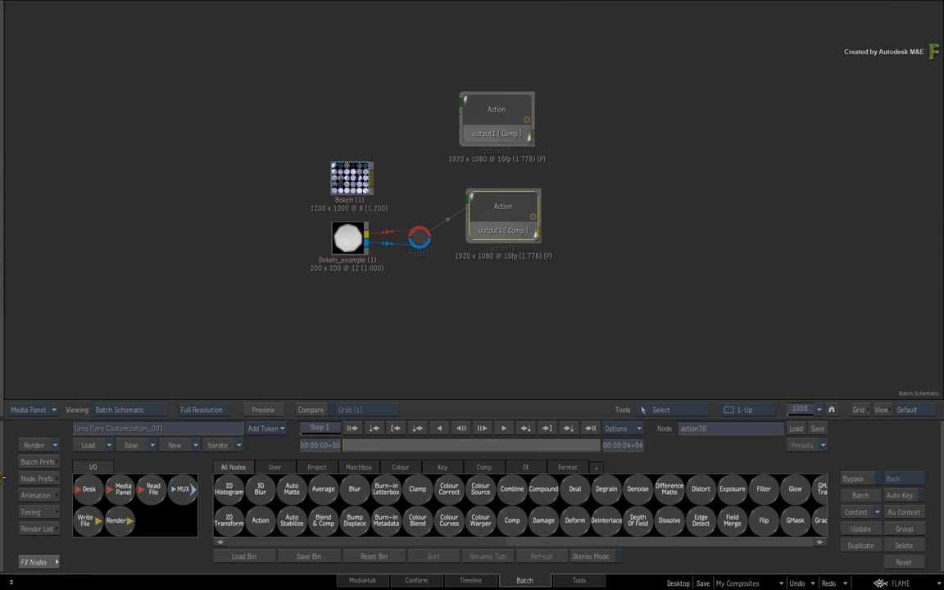
click(352, 172)
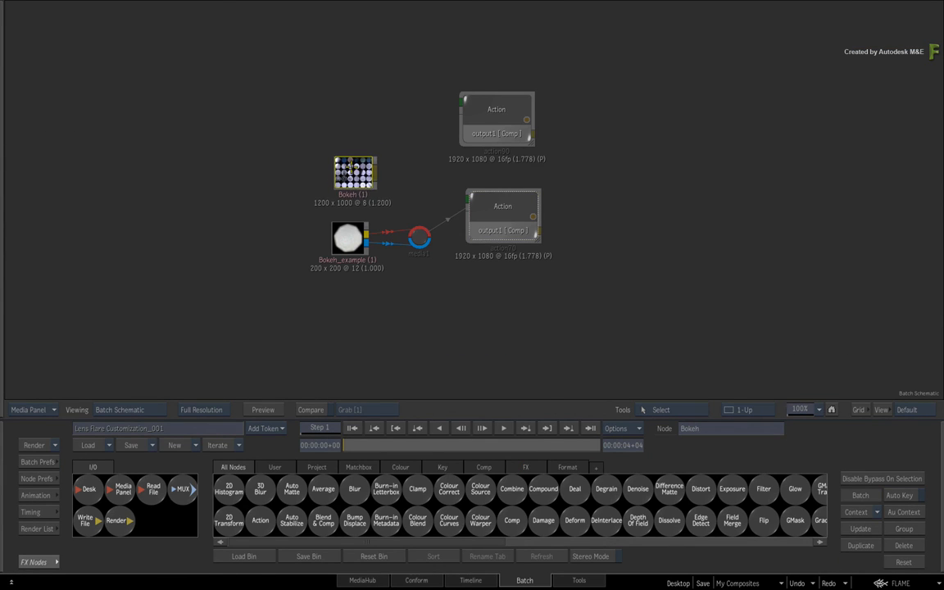